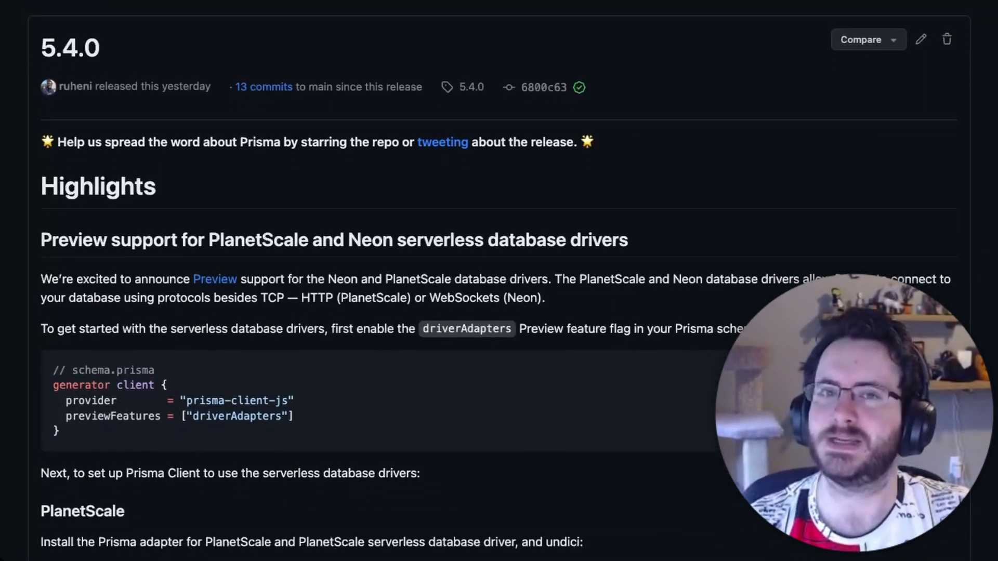
- Push the Prisma schema to the database with pnpx prisma db push
{"action": "scroll", "scroll_direction": "down", "scroll_amount": 3}
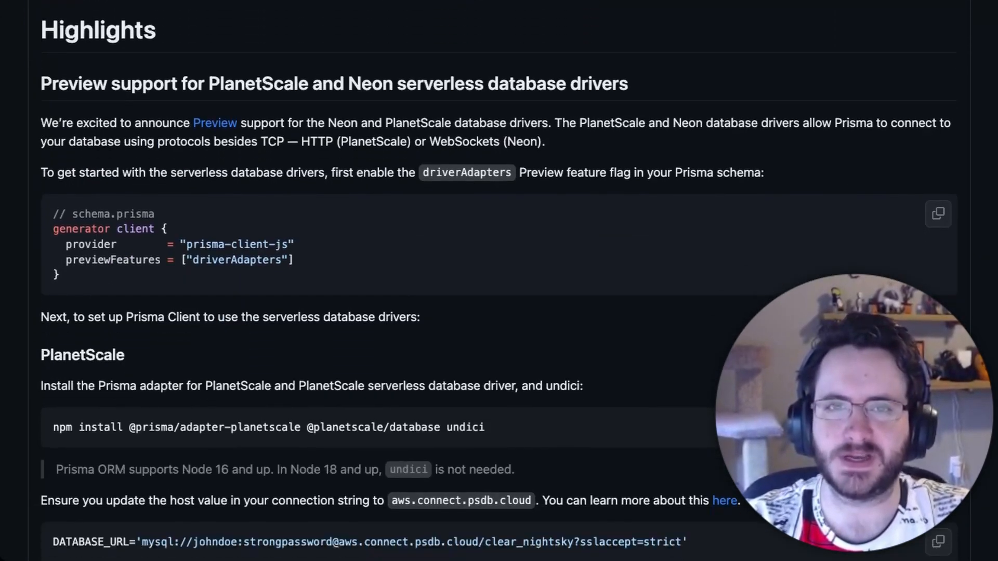
{"action": "scroll", "scroll_direction": "down", "scroll_amount": 3}
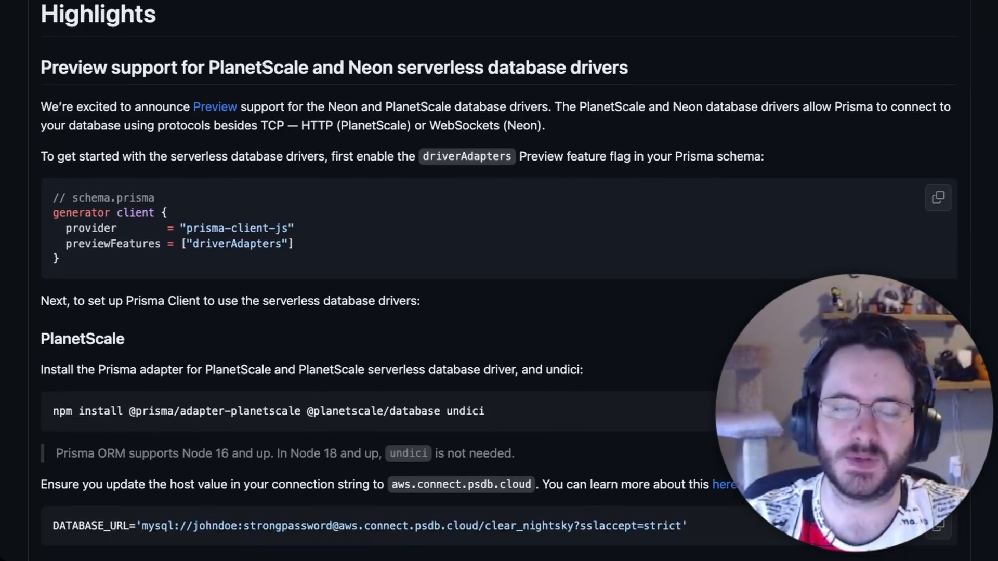
{"action": "scroll", "scroll_direction": "down", "scroll_amount": 3}
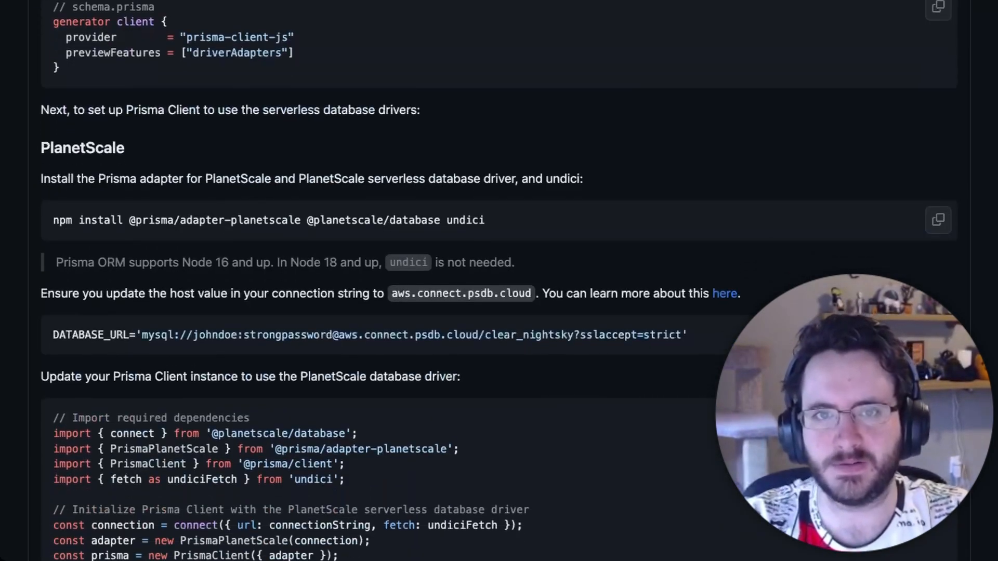
{"action": "scroll", "scroll_direction": "down", "scroll_amount": 3}
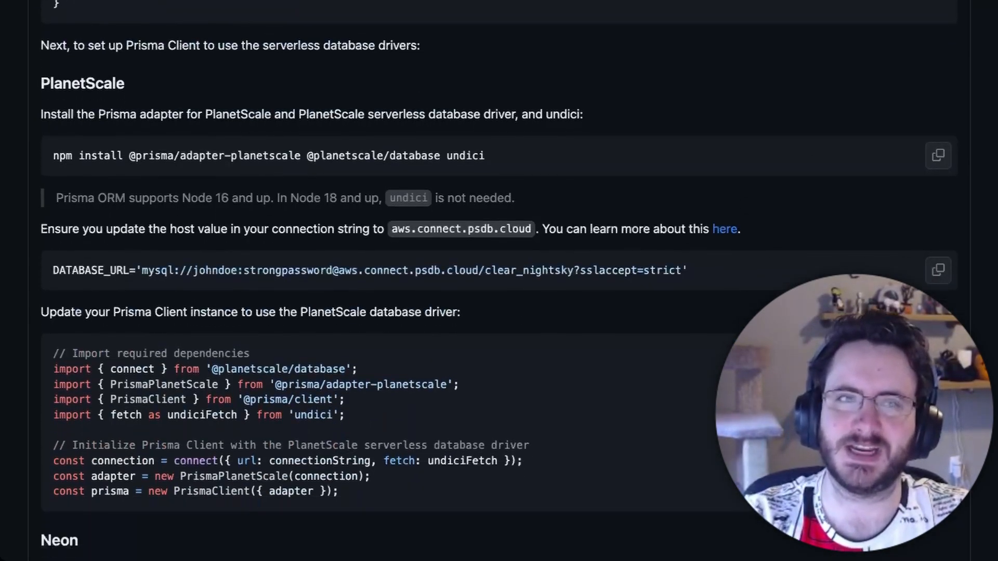
{"action": "scroll", "scroll_direction": "down", "scroll_amount": 3}
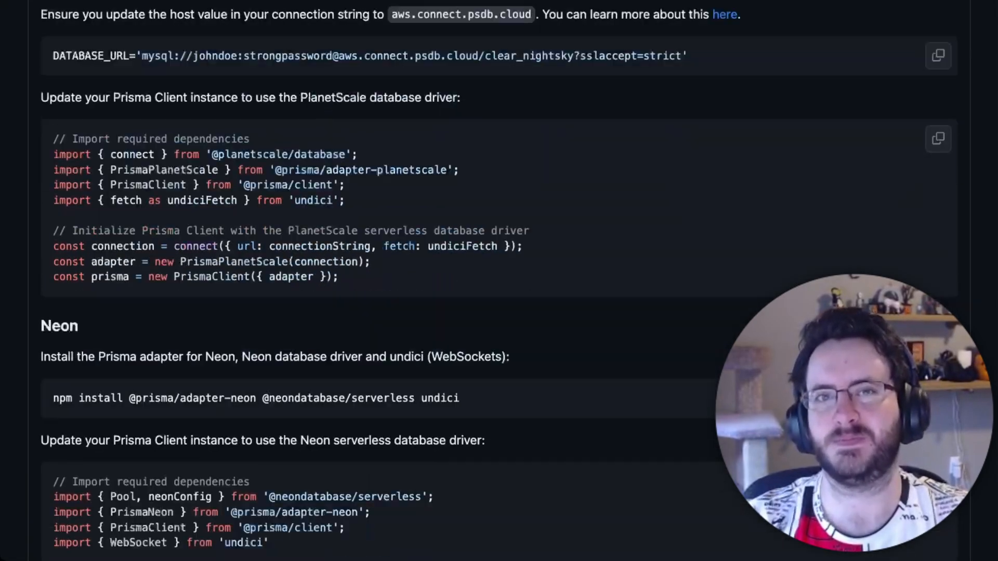
{"action": "scroll", "scroll_direction": "down", "scroll_amount": 3}
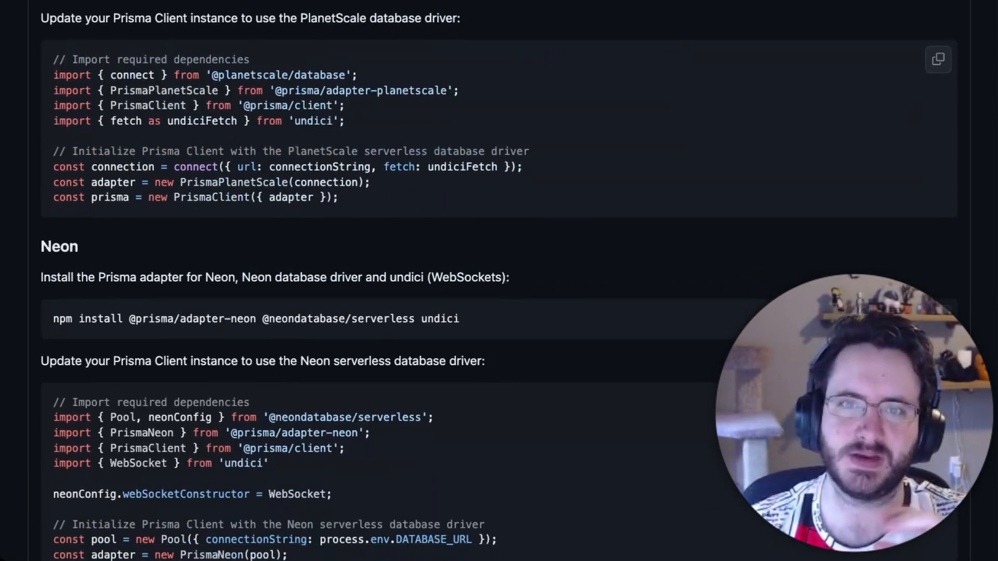
{"action": "scroll", "scroll_direction": "down", "scroll_amount": 3}
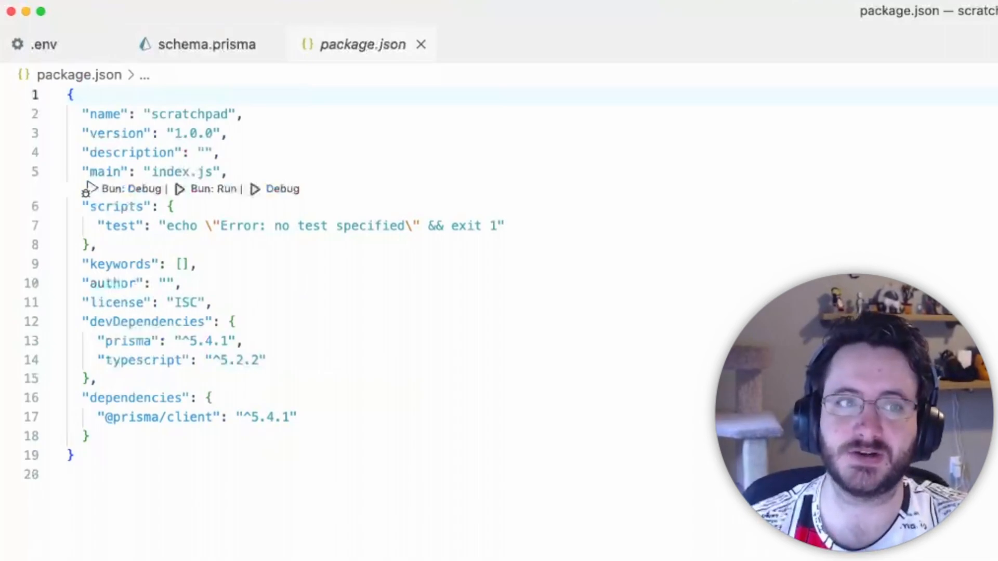
{"action": "mouse_move", "coordinate": [321, 356]}
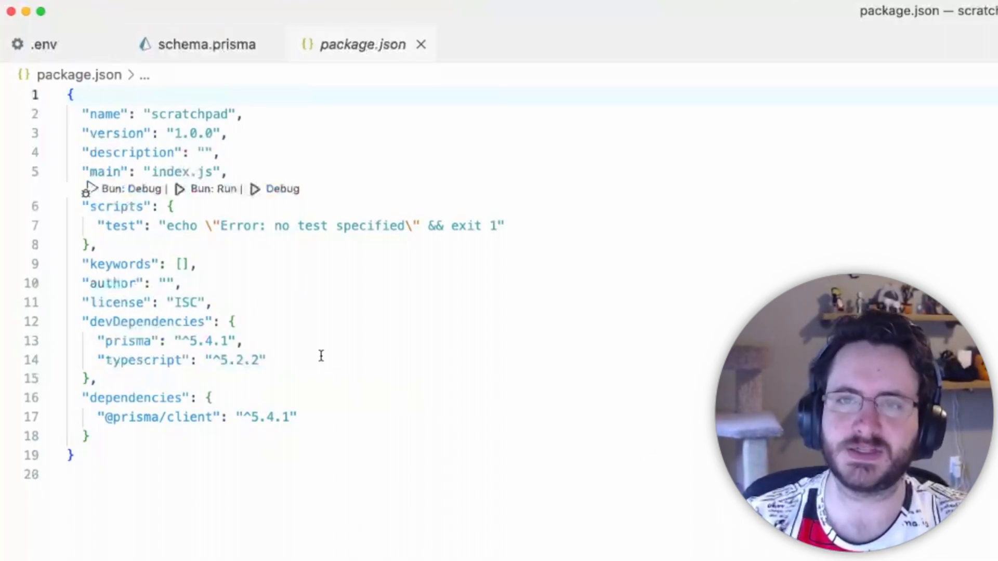
{"action": "mouse_move", "coordinate": [201, 411]}
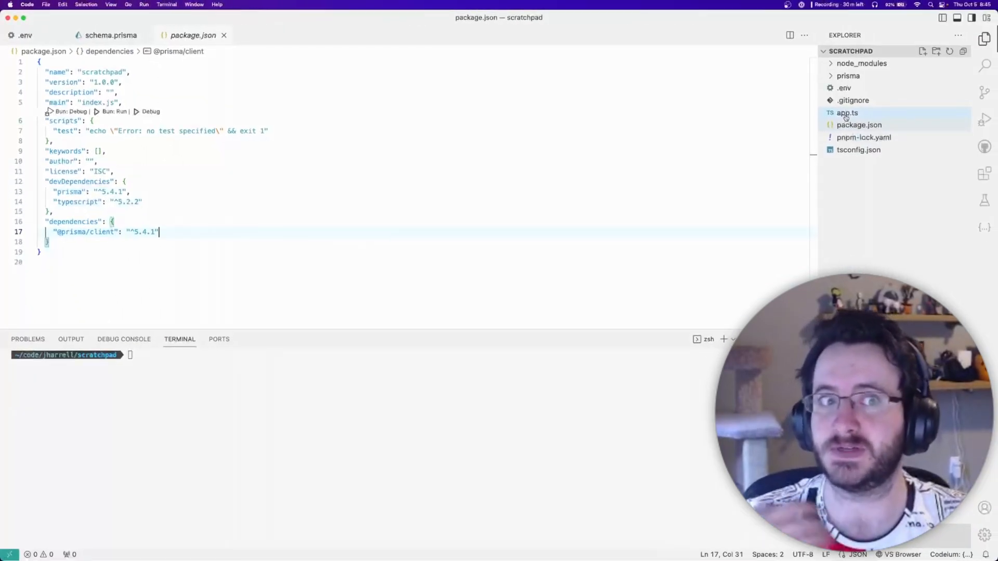
{"action": "mouse_move", "coordinate": [848, 112]}
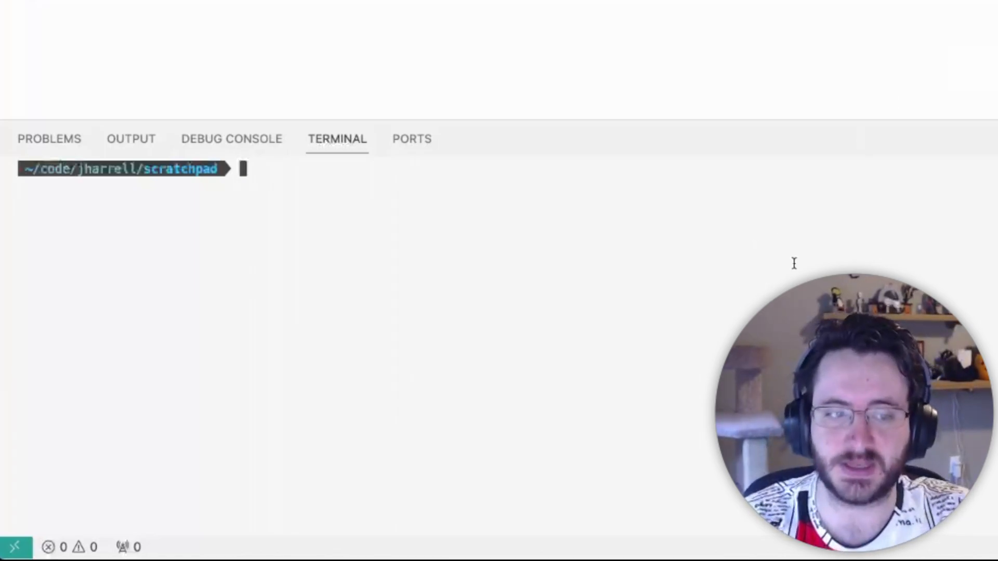
{"action": "type", "text": "pnpx prisma db push"}
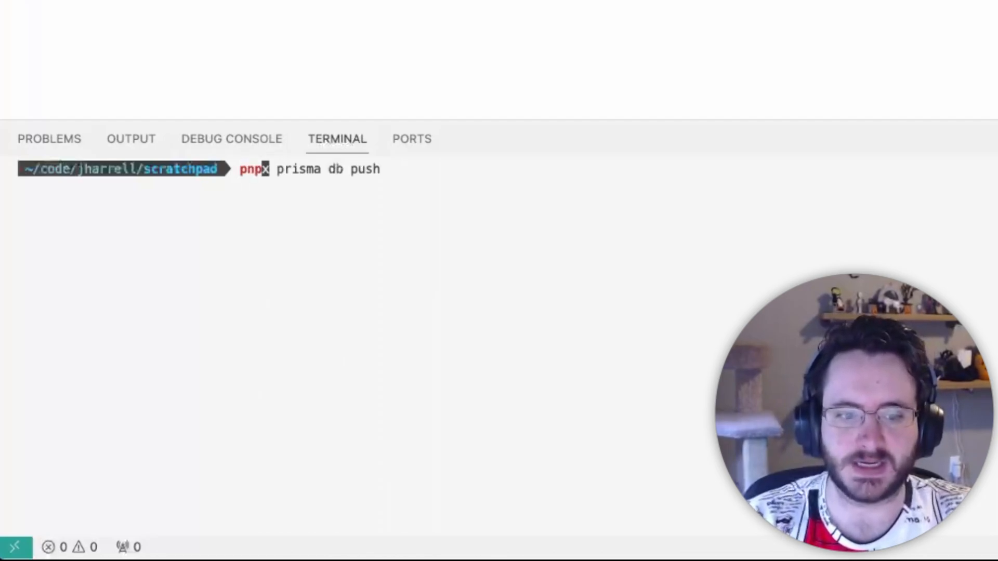
{"action": "type", "text": "pnpm add dotenv"}
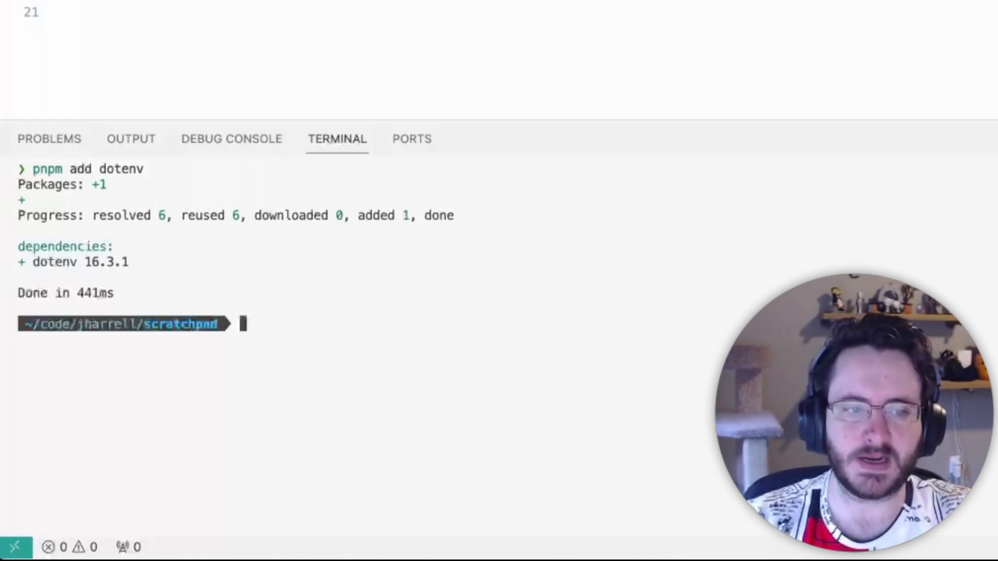
{"action": "type", "text": "pnpm add dotenv"}
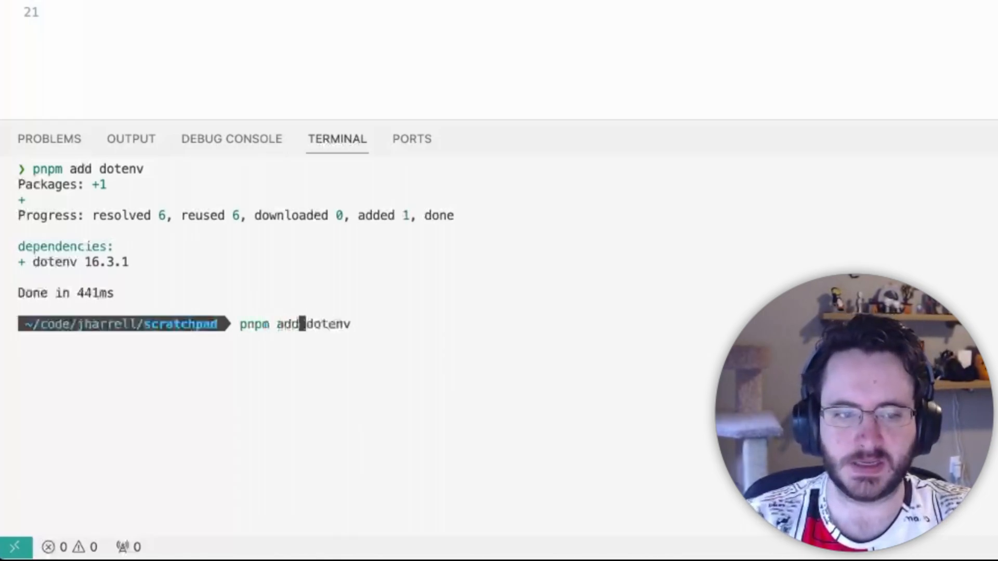
{"action": "type", "text": "@prisma/client"}
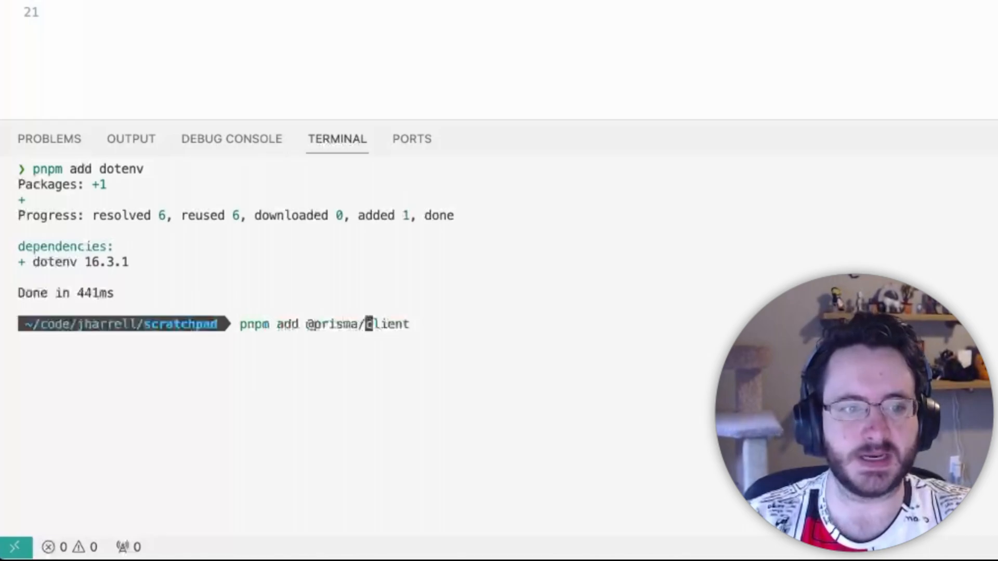
{"action": "type", "text": "adapter-"}
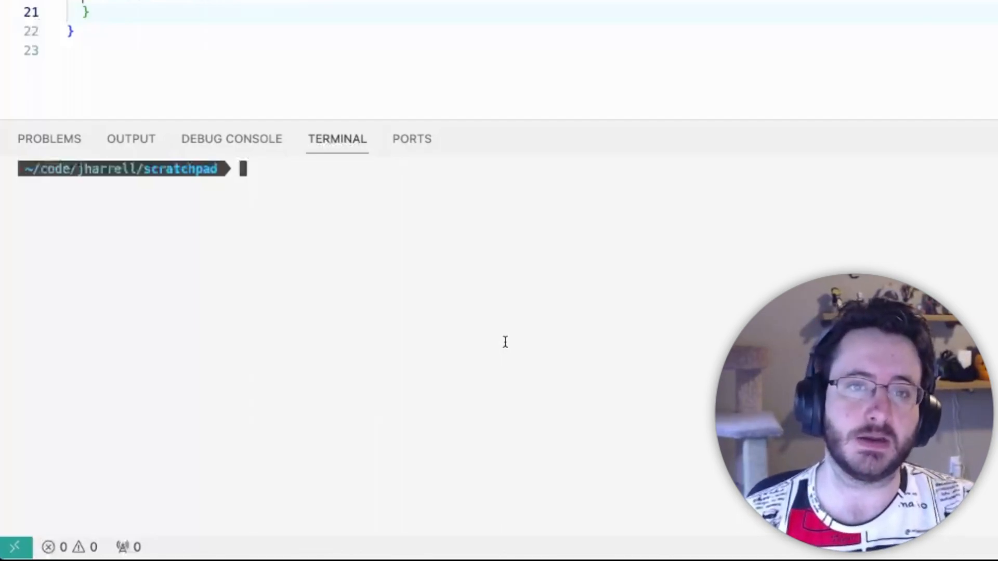
{"action": "mouse_move", "coordinate": [553, 314]}
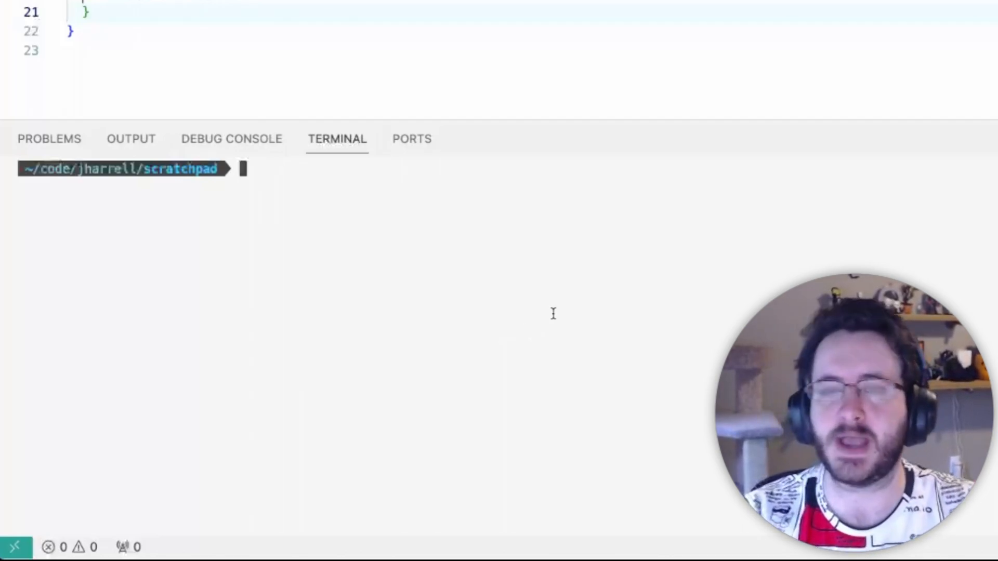
{"action": "type", "text": "pnpm add @neondatabase/serverless"}
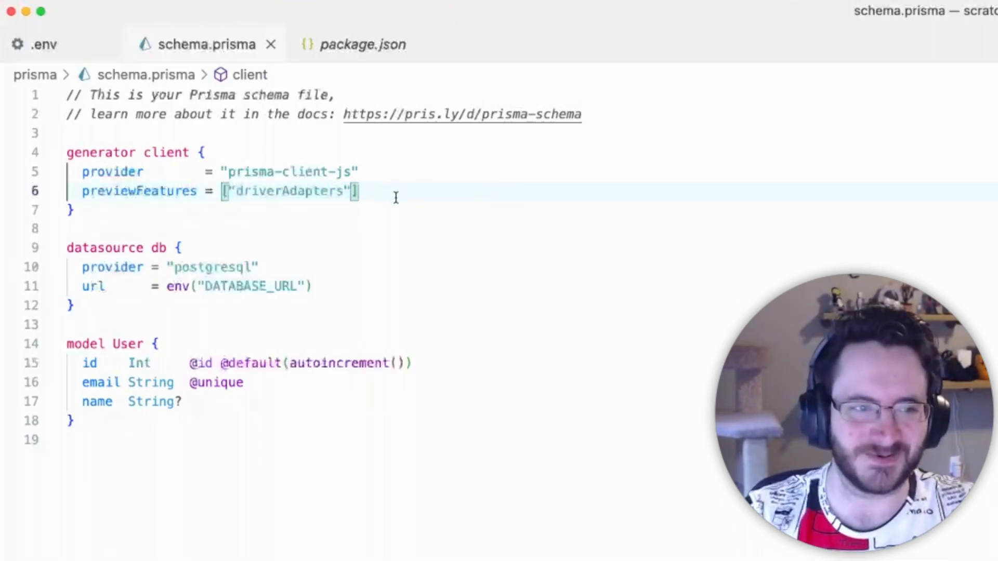
- Enable the driverAdapters preview feature in schema.prisma's client generator
{"action": "left_click", "coordinate": [363, 45]}
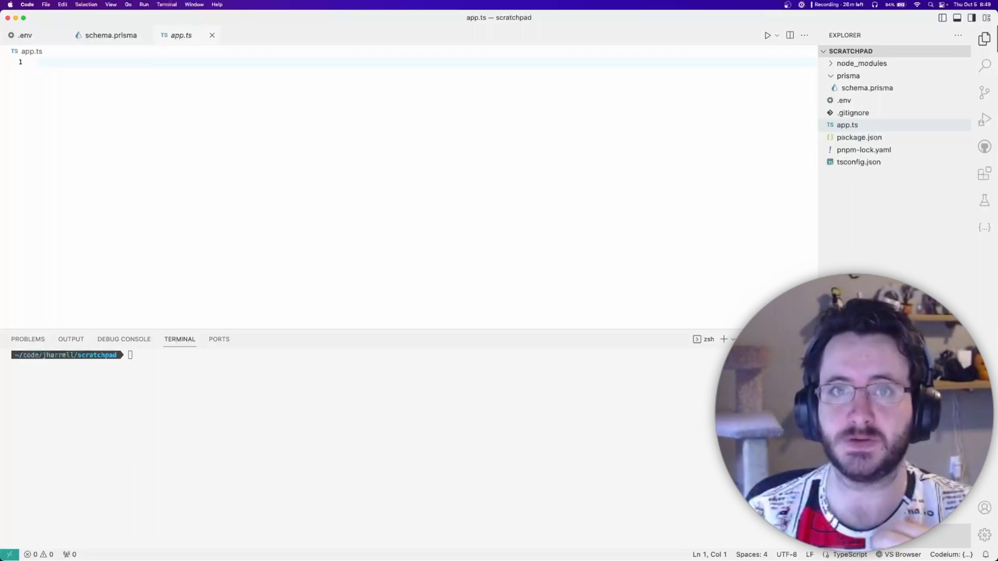
{"action": "type", "text": "{ Pool, neonConfig }"}
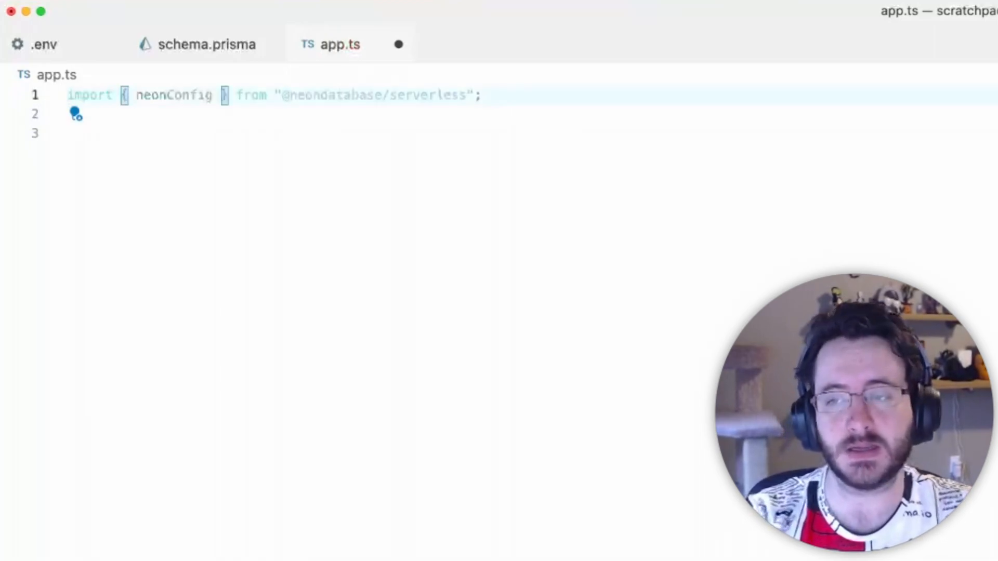
{"action": "type", "text": "Pool,"}
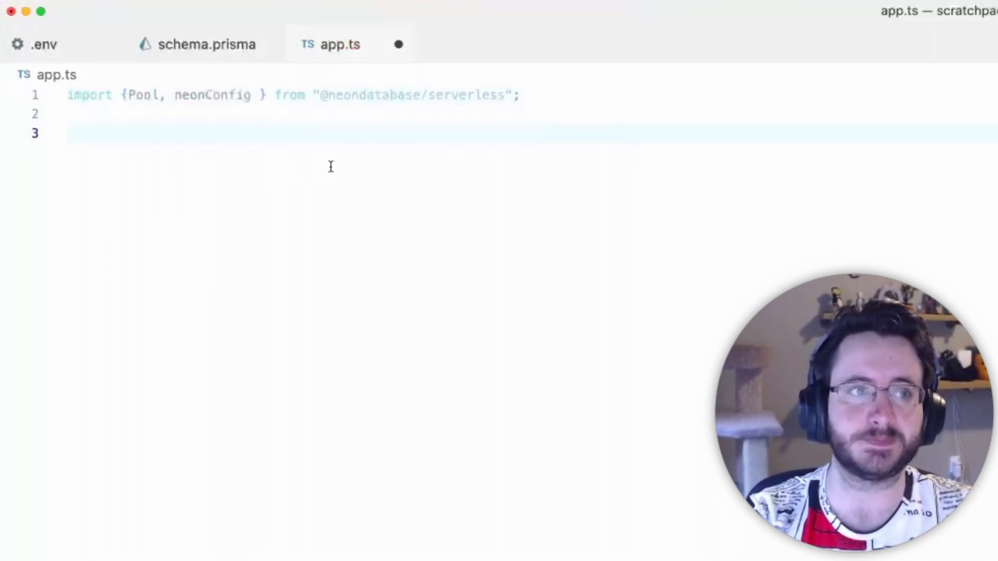
{"action": "type", "text": "import { App } from \"./app\";"}
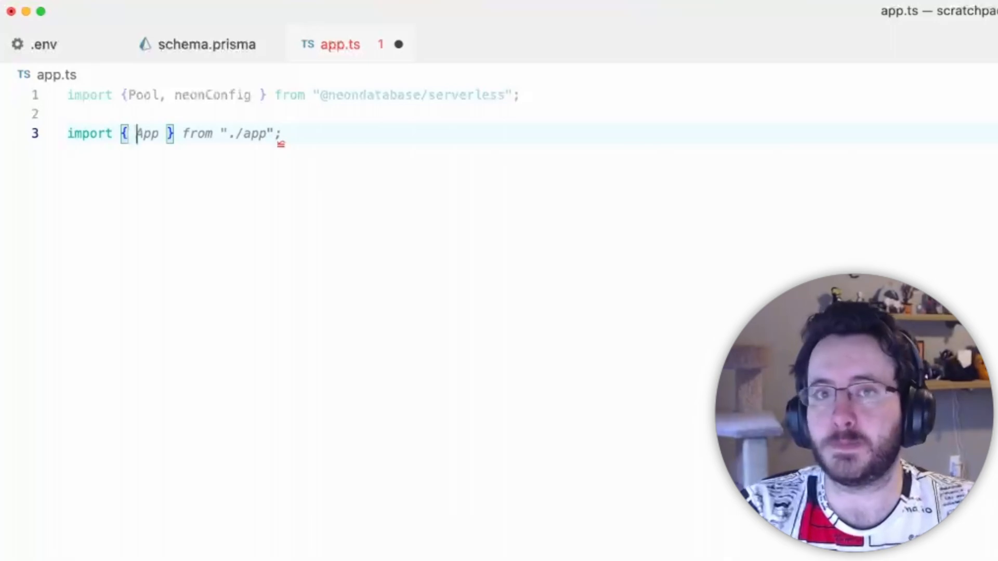
{"action": "type", "text": "PrismaN"}
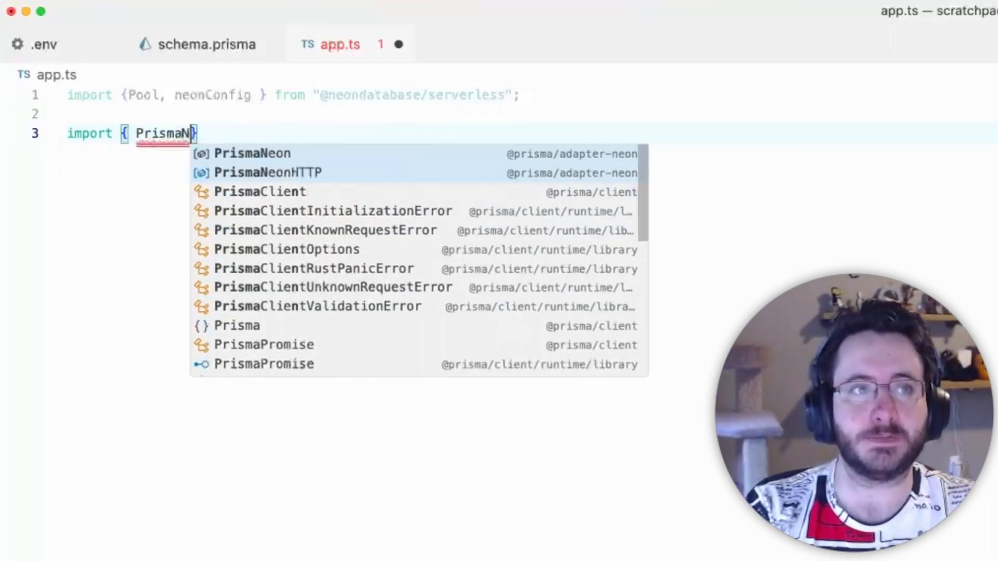
{"action": "type", "text": "eon"}
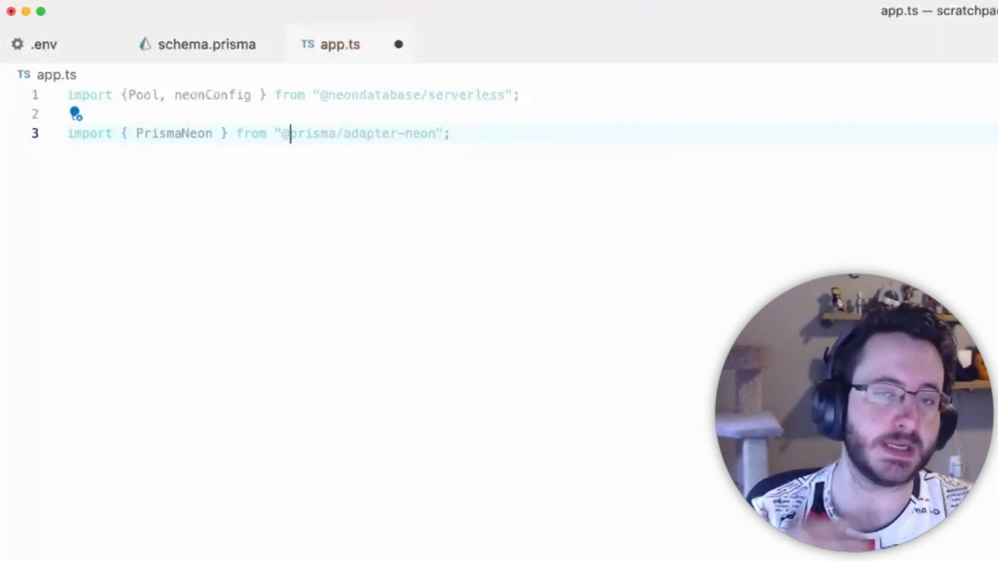
{"action": "key", "text": "enter"}
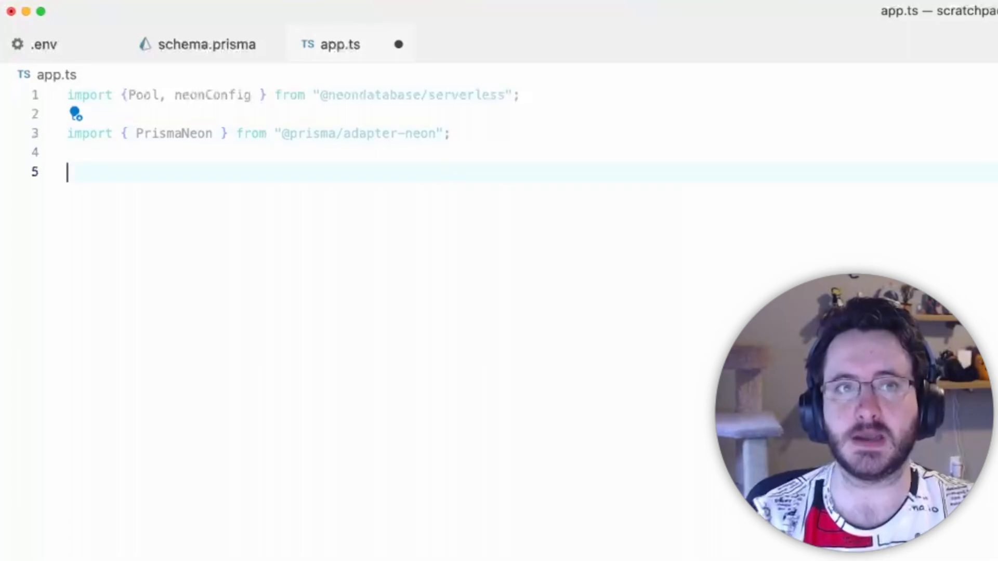
- Add const pool = new Pool(neonConfig) and begin the PrismaClient import
{"action": "type", "text": "const pool = new Pool(neonConfig);"}
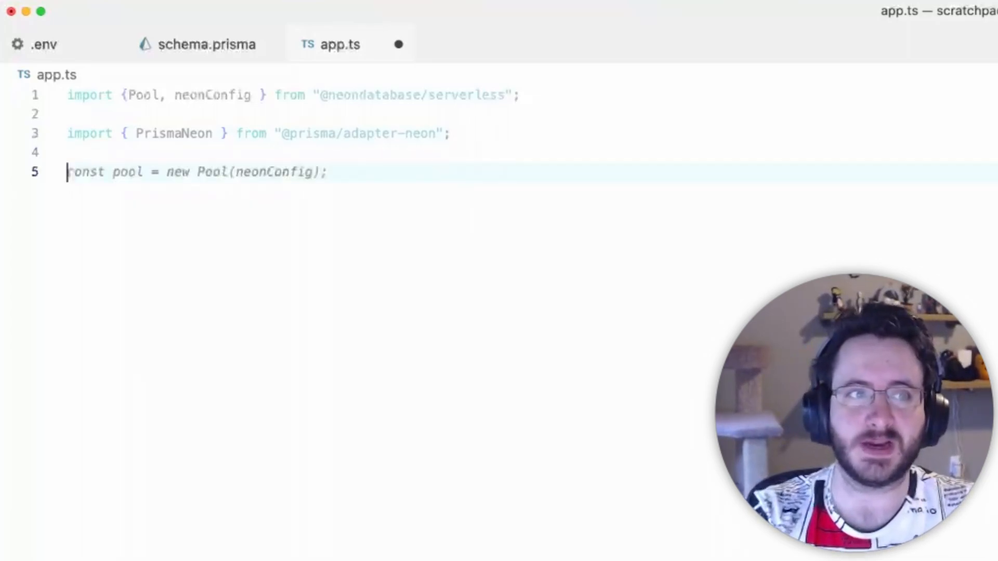
{"action": "type", "text": "import P"}
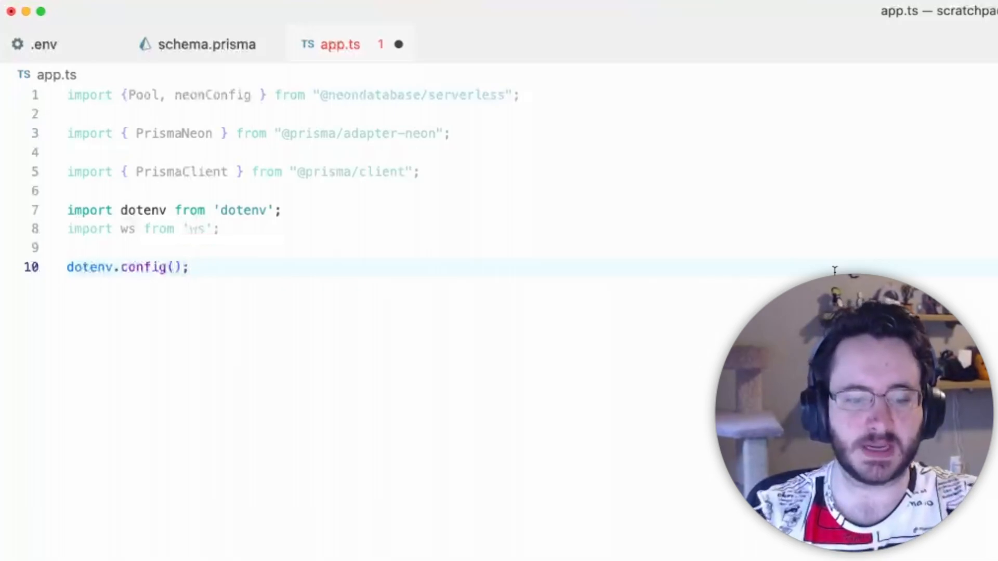
- Set neonConfig.webSocketConstructor = ws and declare connectionString from process.env.DATABASE_URL
{"action": "type", "text": "neonConfig"}
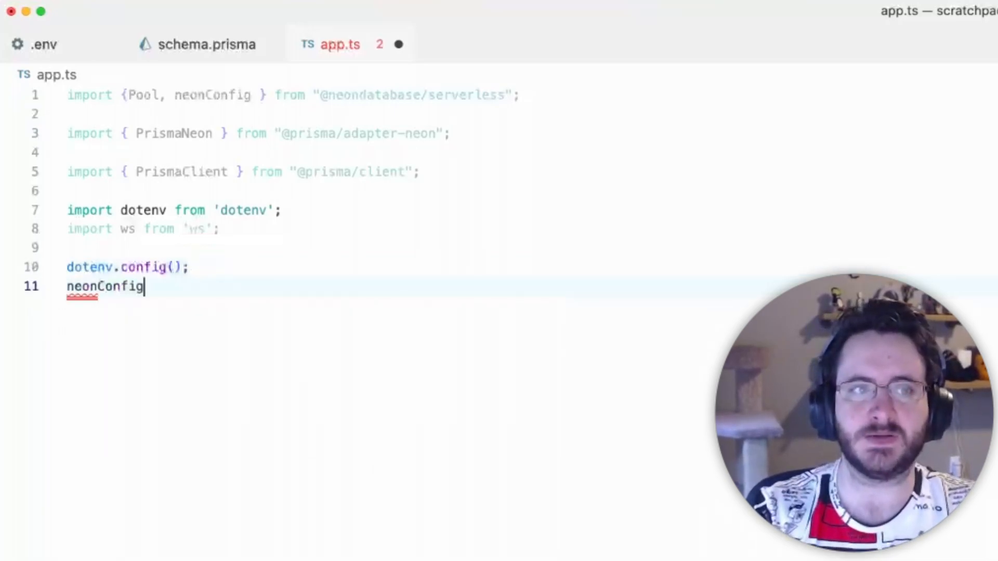
{"action": "type", "text": ".webSocketConstructor"}
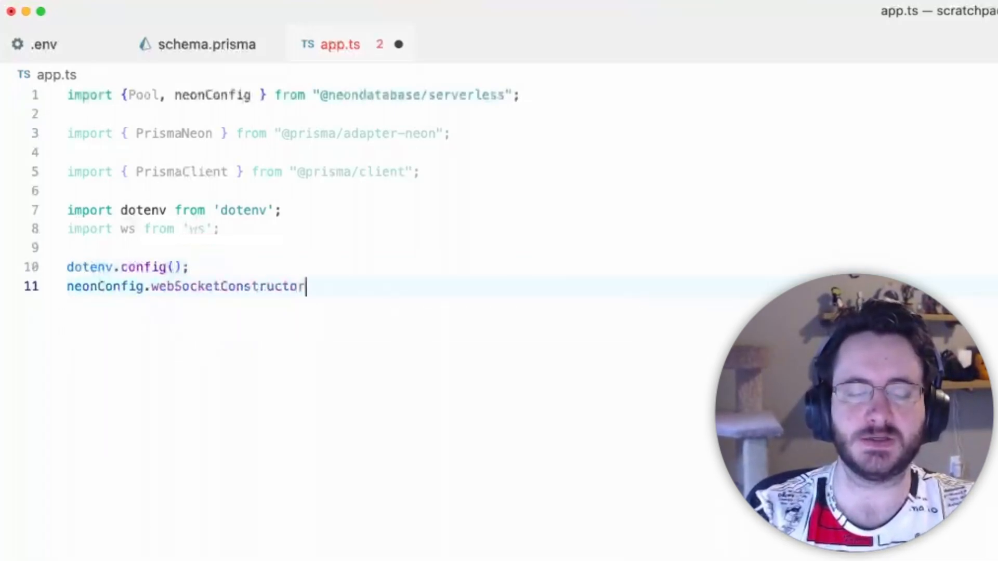
{"action": "type", "text": "= ws;"}
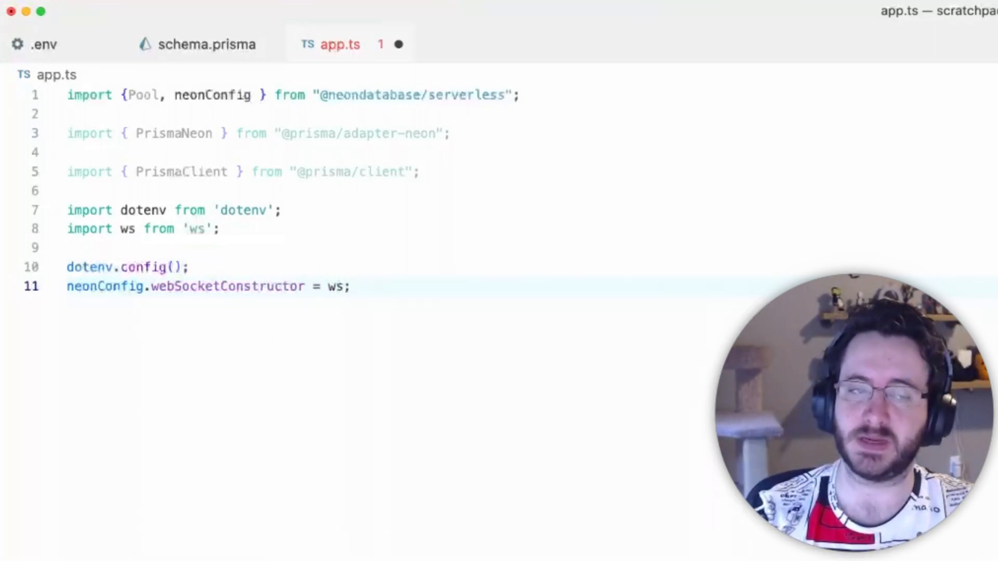
{"action": "type", "text": "c"}
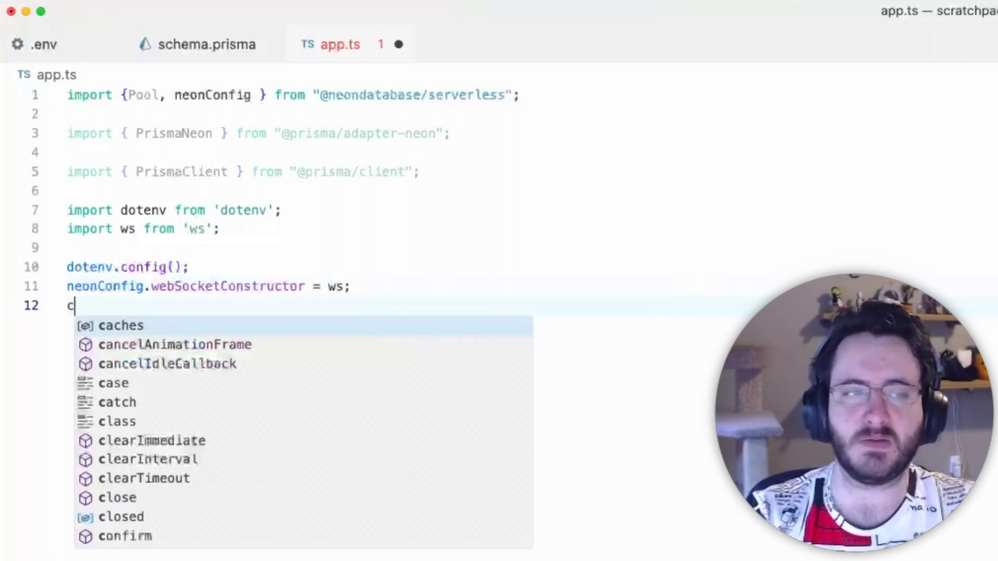
{"action": "type", "text": "onst connectionString = `${}`"}
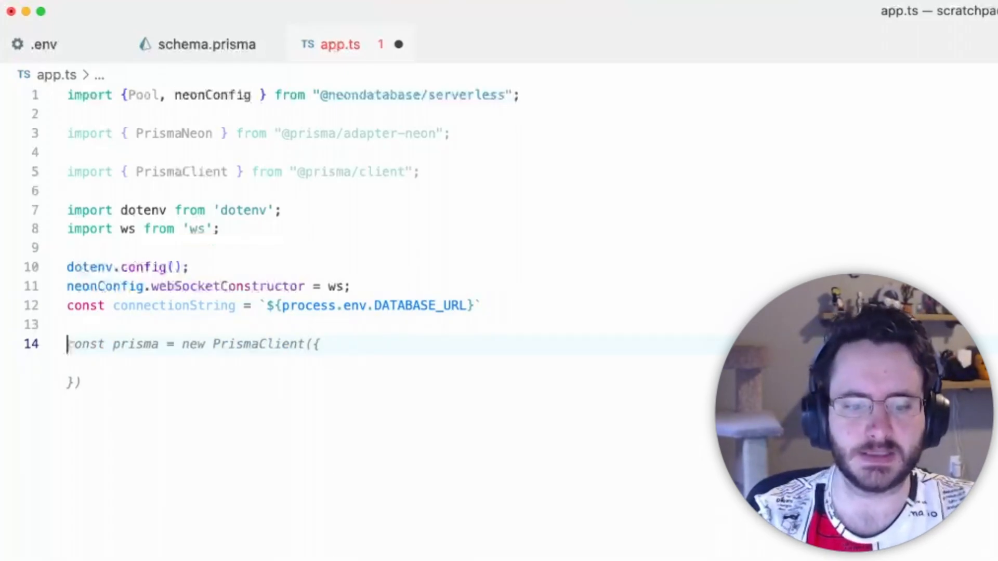
- Create the Neon Pool from connectionString and wrap it in a PrismaNeon adapter passed to PrismaClient
{"action": "type", "text": "const pool"}
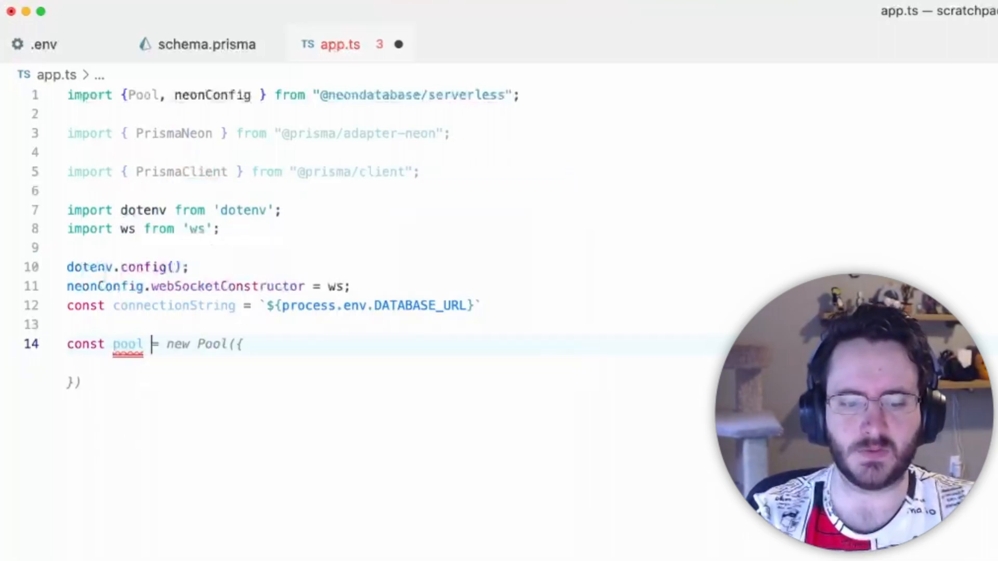
{"action": "type", "text": "{ connectionString });"}
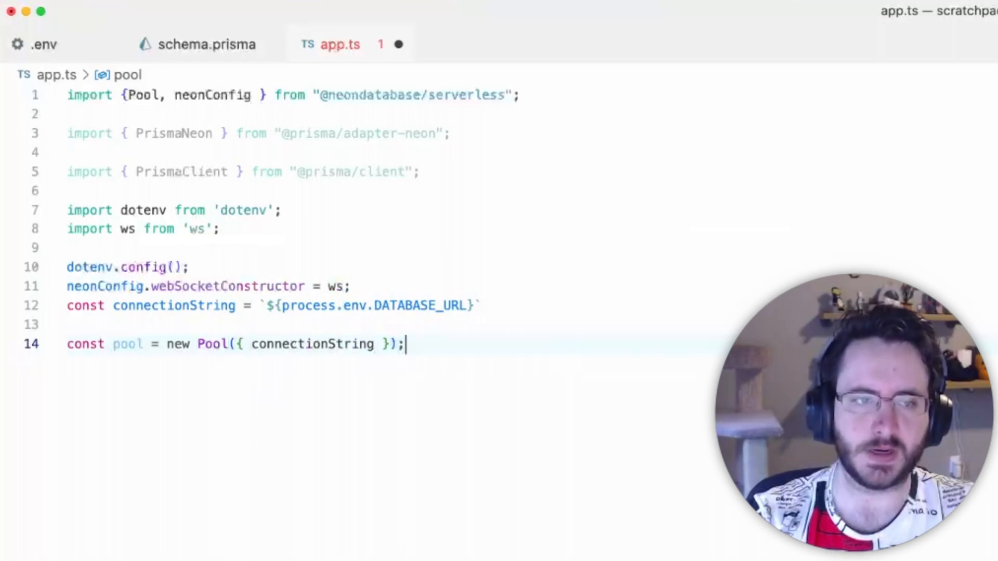
{"action": "type", "text": "const adapter = new"}
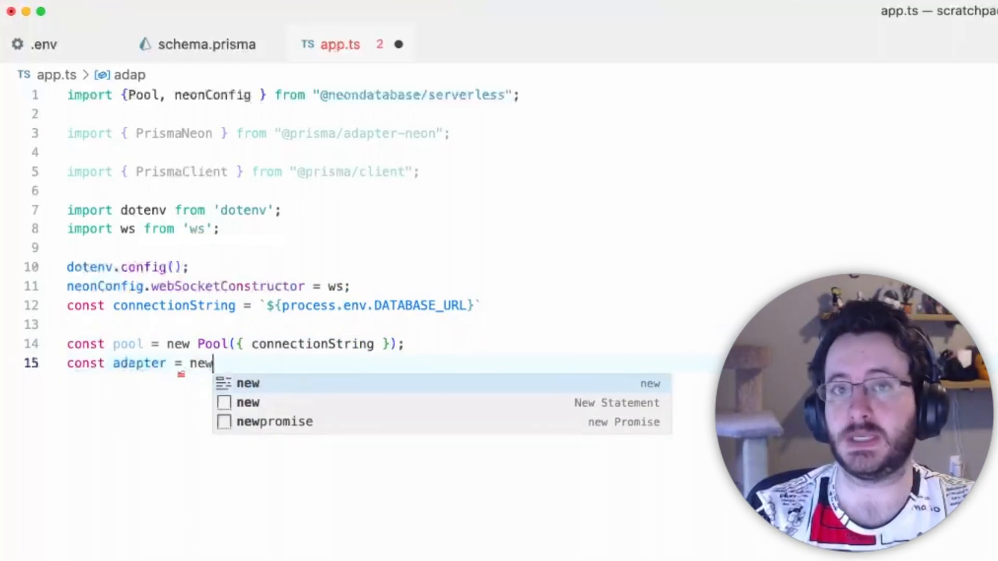
{"action": "type", "text": "PrismaNeon("}
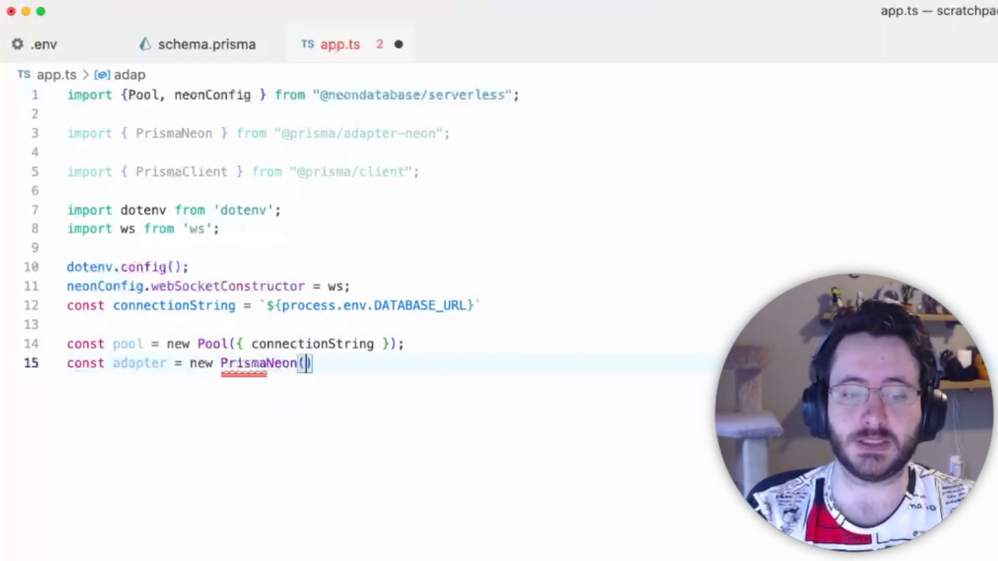
{"action": "type", "text": "pool)leng"}
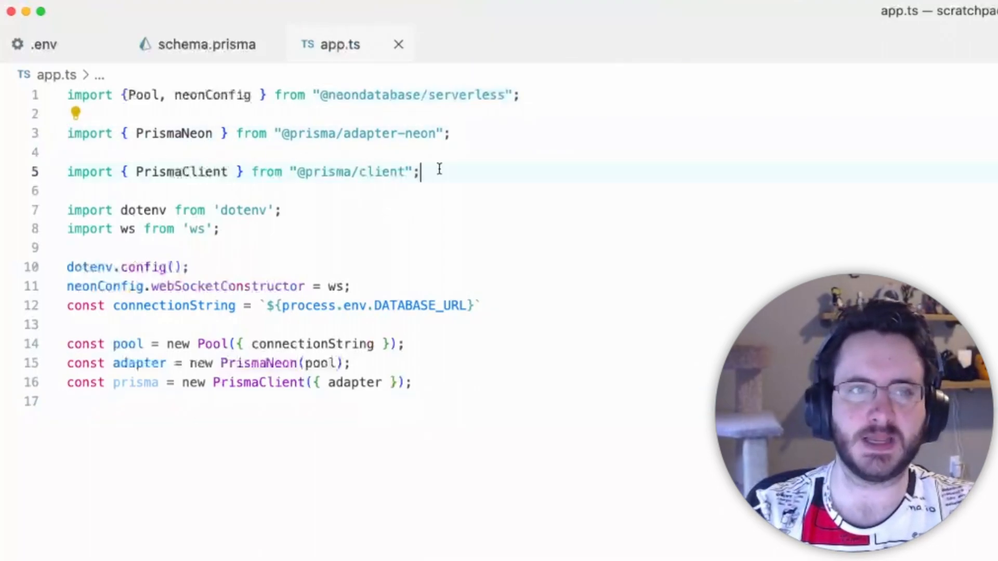
{"action": "left_click_drag", "start_coordinate": [66, 210], "coordinate": [234, 305]}
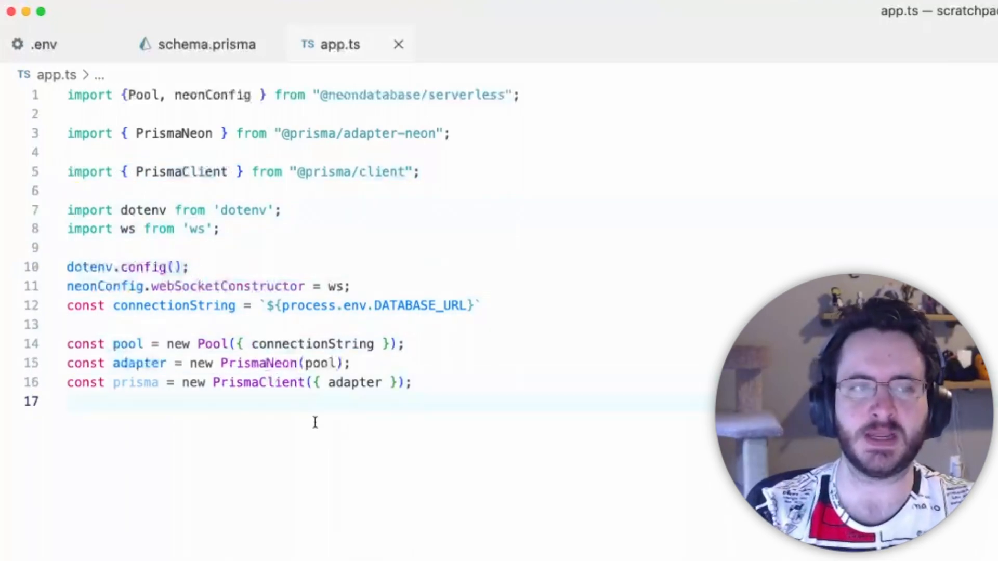
- Fetch the first user with const myUser = prisma.user.findFirst()
{"action": "type", "text": "c"}
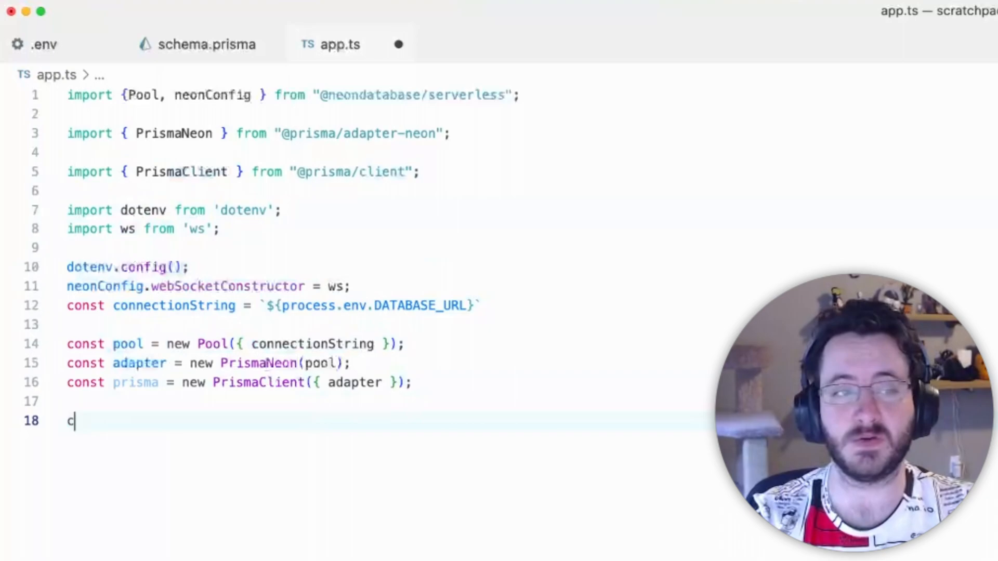
{"action": "type", "text": "onst myUser = pri"}
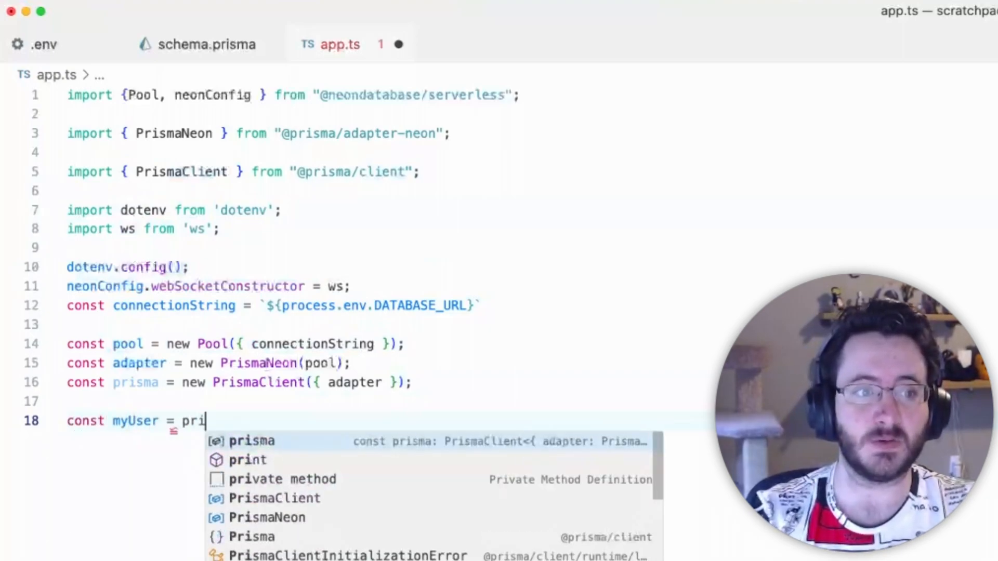
{"action": "type", "text": "sma.user"}
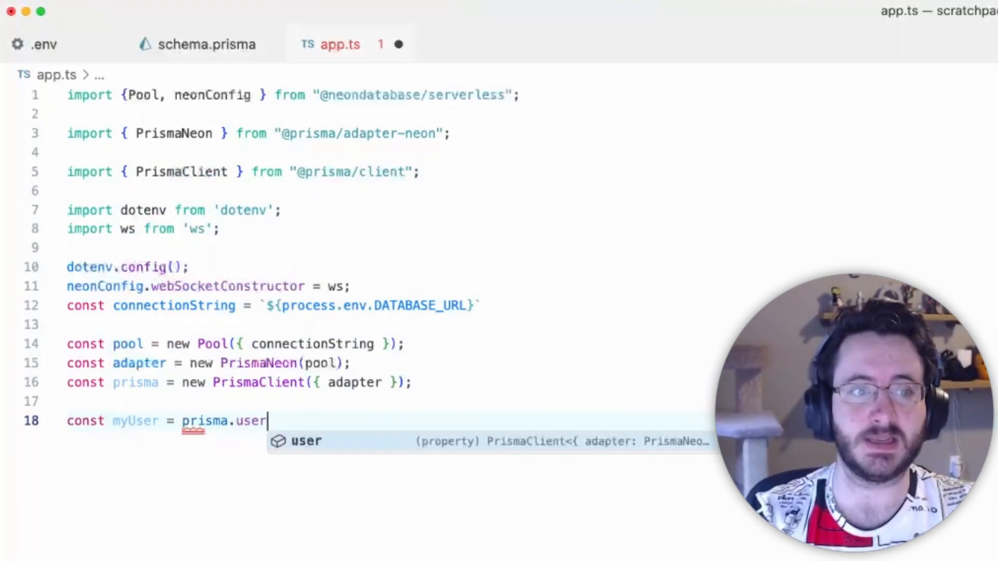
{"action": "type", "text": ".findFirst();"}
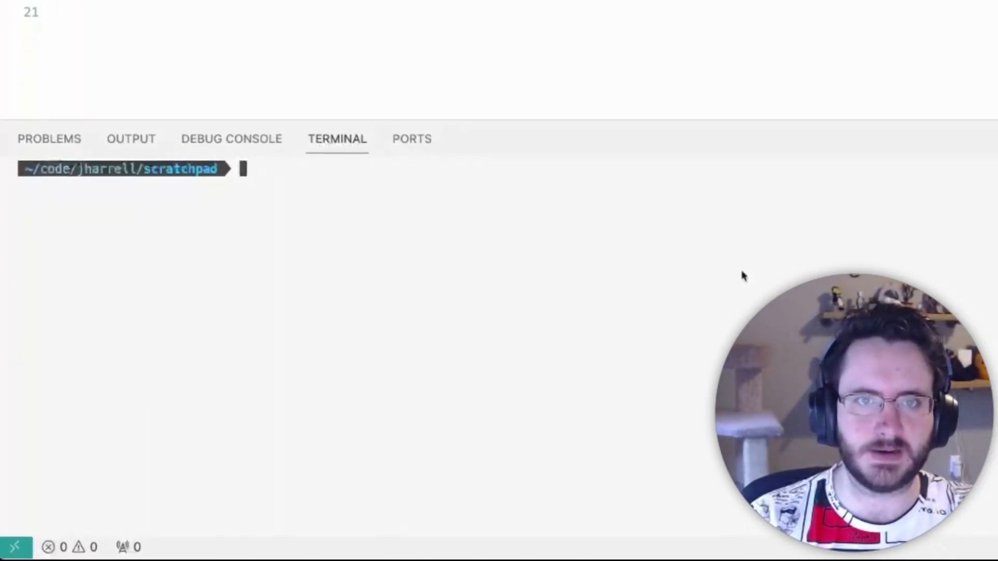
{"action": "type", "text": "pnpm remove @prisma/adapter-neon"}
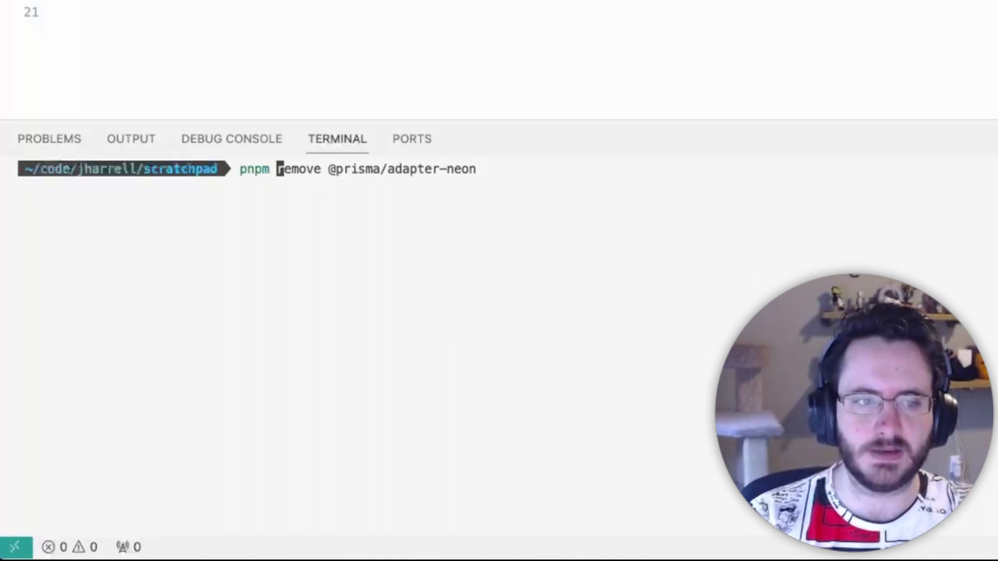
{"action": "type", "text": "pnpm add @neondatabase/serverless"}
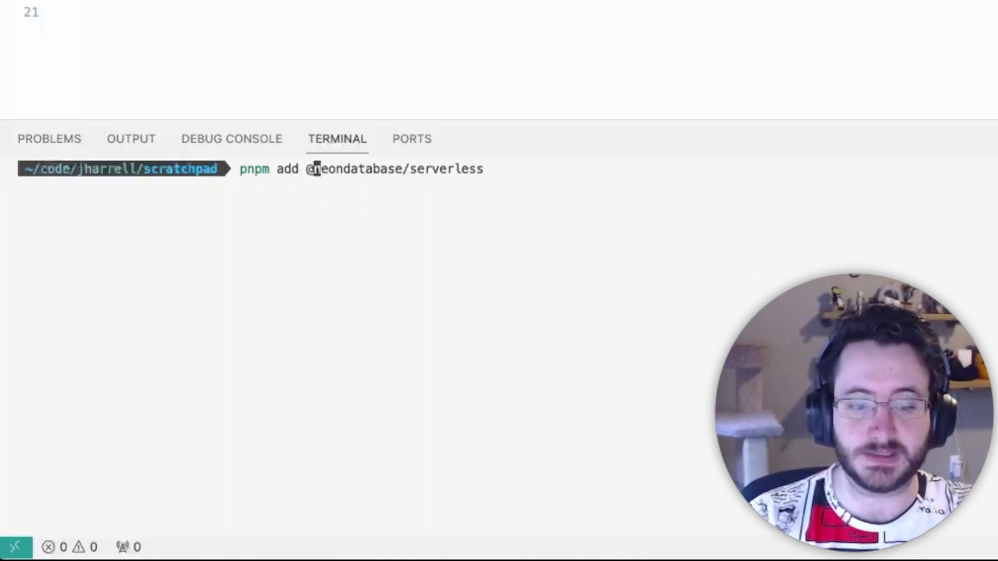
{"action": "type", "text": "@planet"}
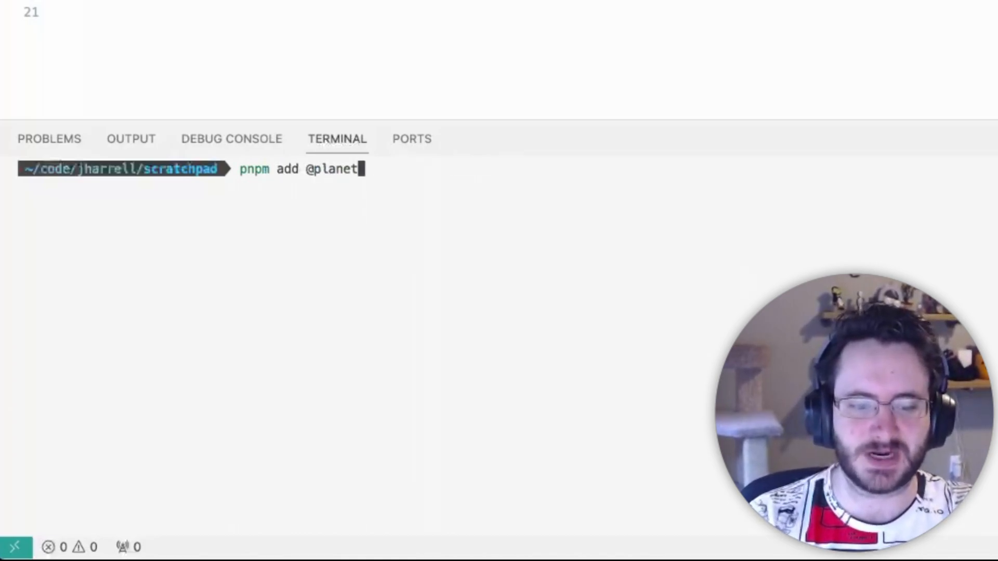
{"action": "type", "text": "scale/database"}
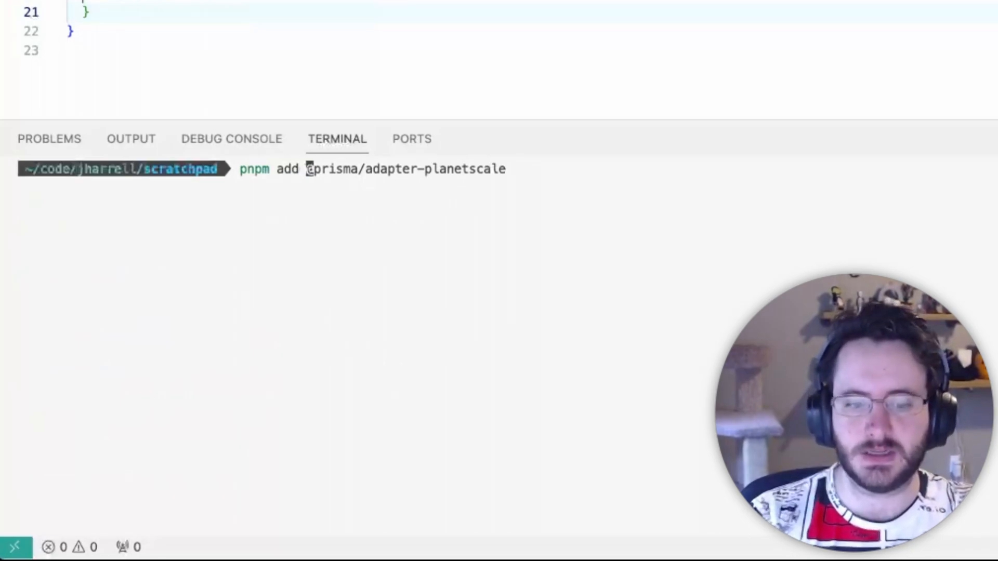
{"action": "type", "text": "undici"}
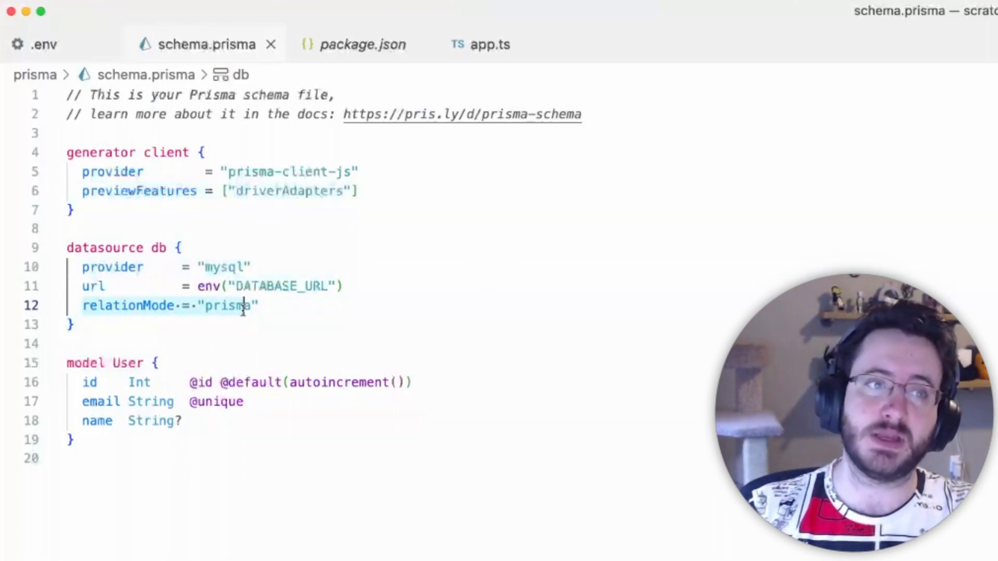
{"action": "left_click", "coordinate": [490, 45]}
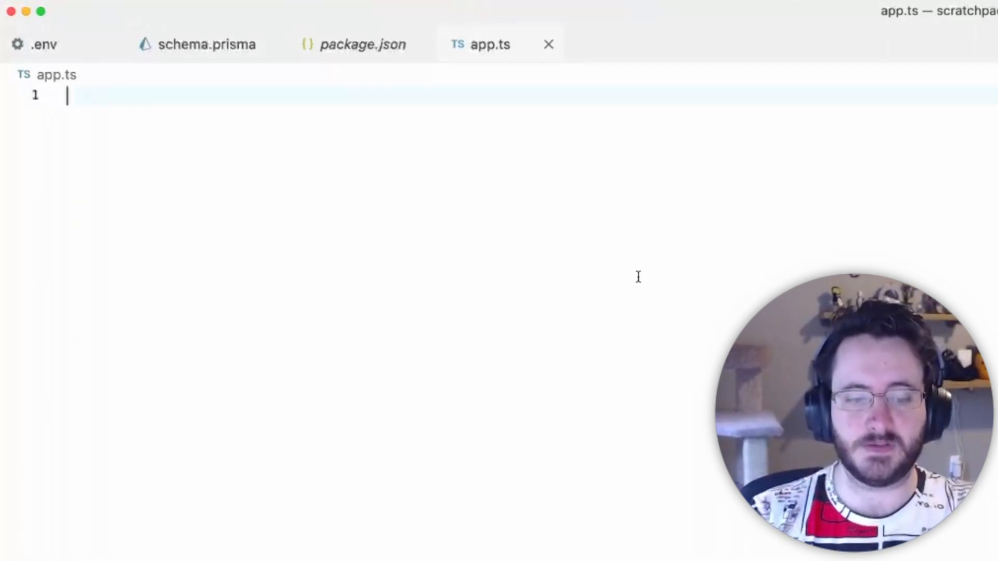
{"action": "type", "text": "import P"}
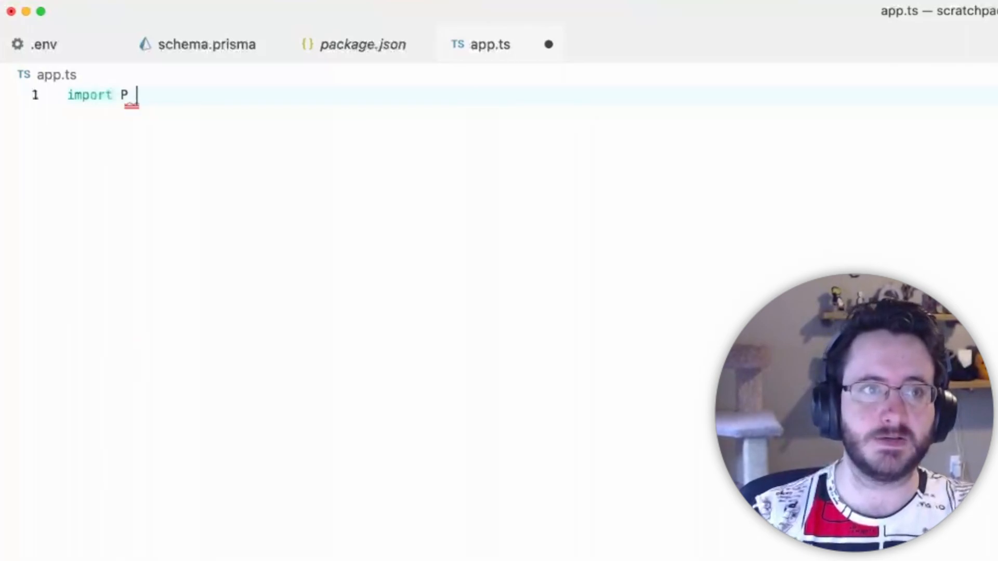
{"action": "type", "text": "{ connect } from \"@planetscale/database\";"}
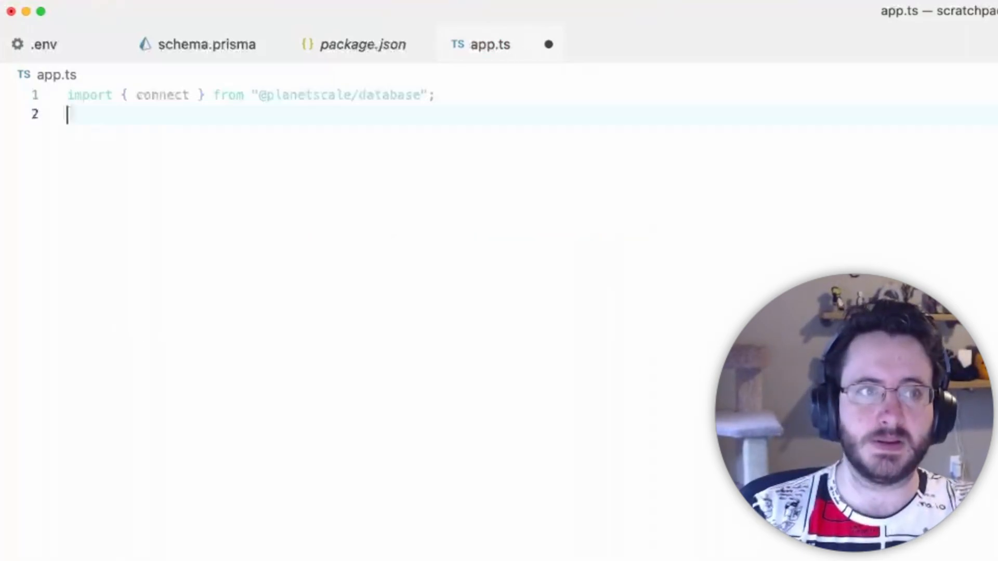
{"action": "type", "text": "import P"}
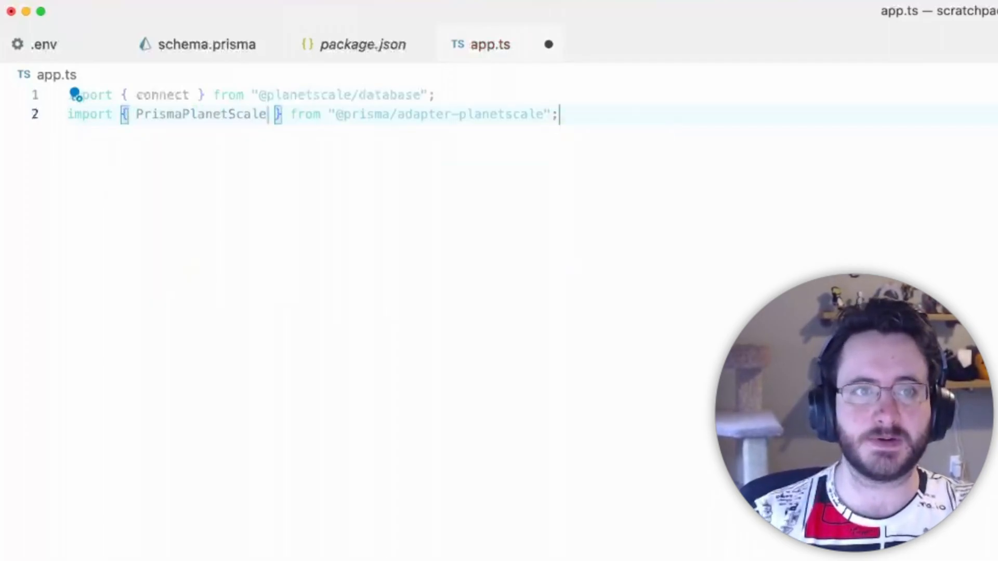
{"action": "type", "text": "import { PrismaClient } from \"@prisma/client\";"}
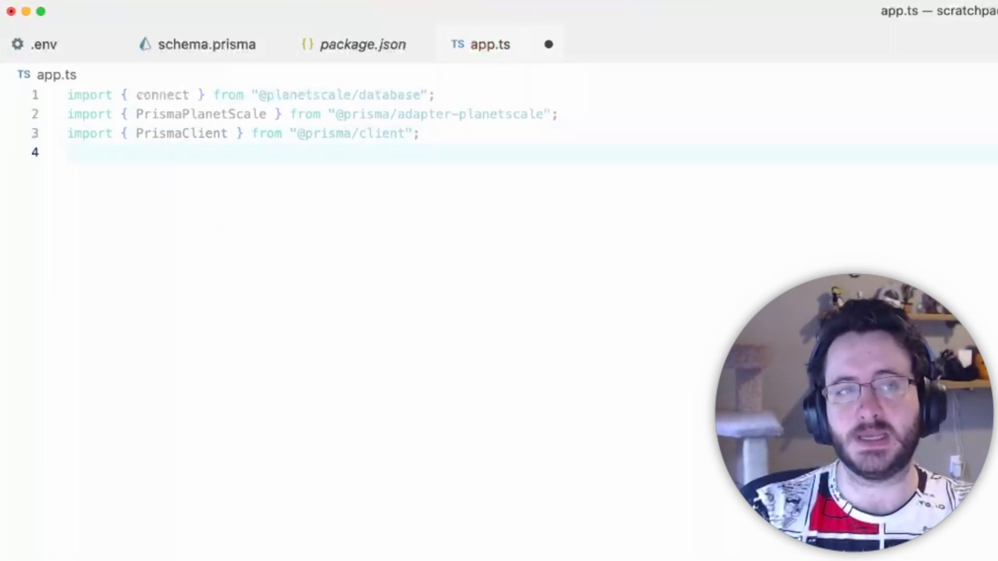
{"action": "type", "text": "import dotenv from"}
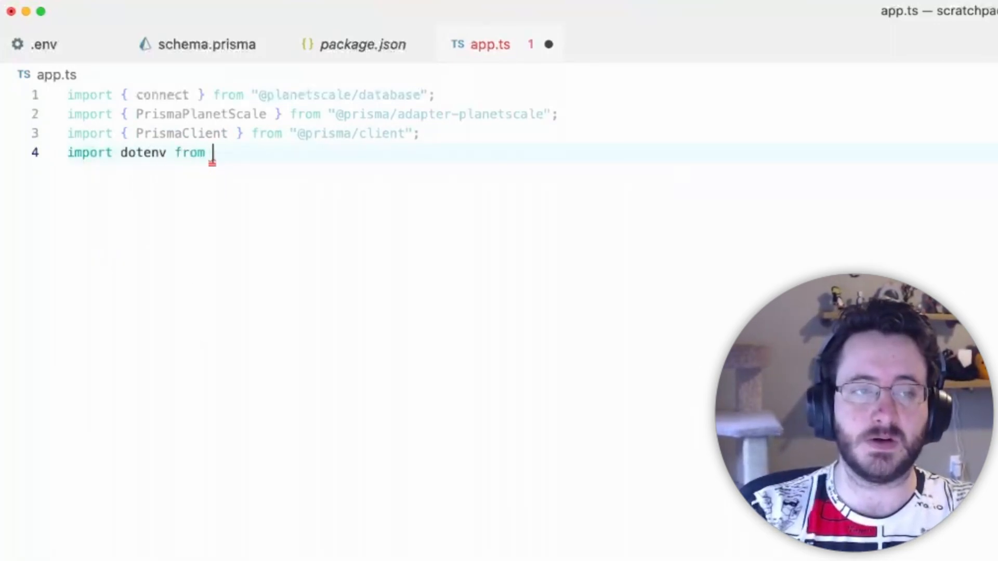
{"action": "type", "text": "'dotenv';"}
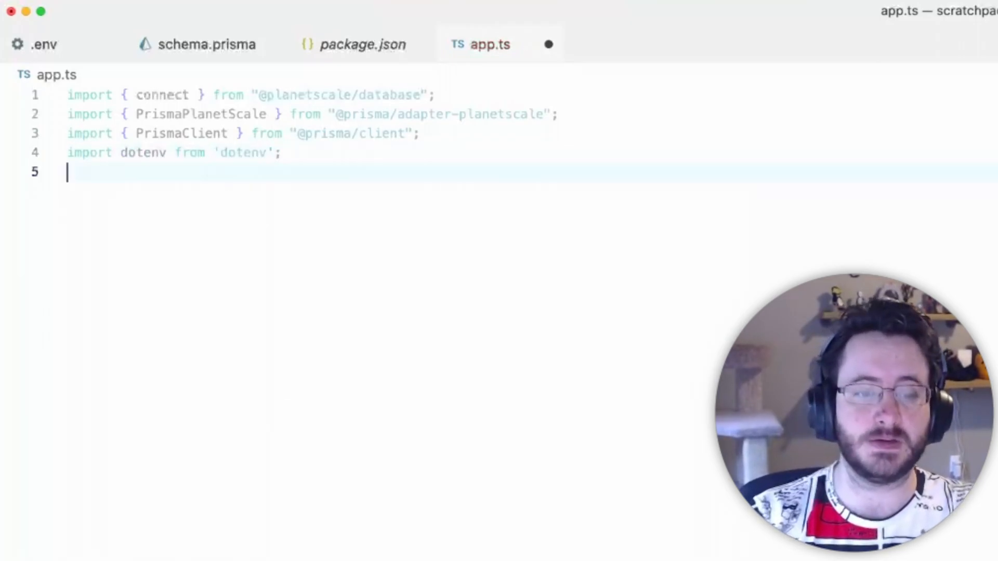
{"action": "type", "text": "import P fetch as undiciFetch } from 'undici';"}
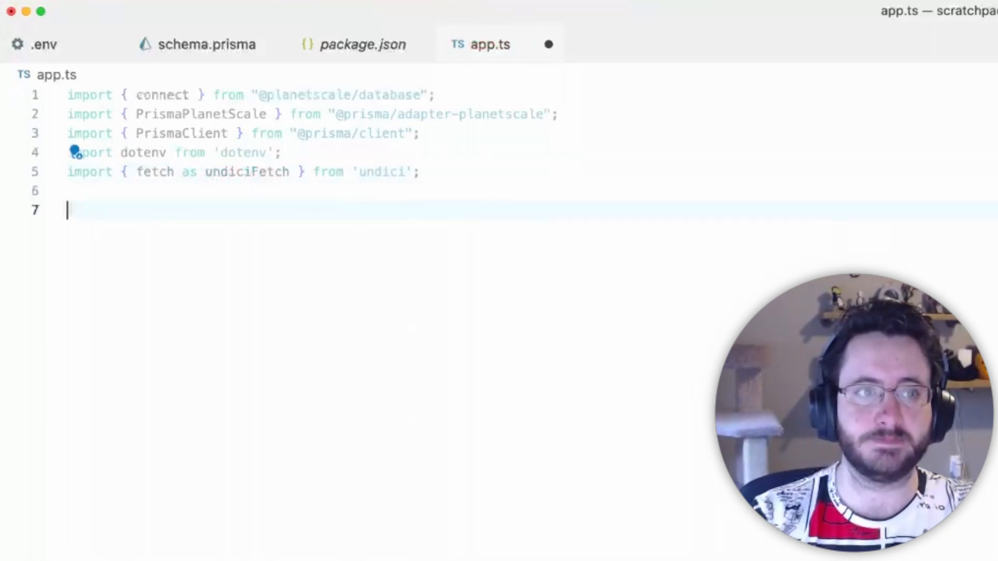
- Call dotenv.config() and define connectionString from process.env.DATABASE_URL
{"action": "type", "text": "dotenv.config("}
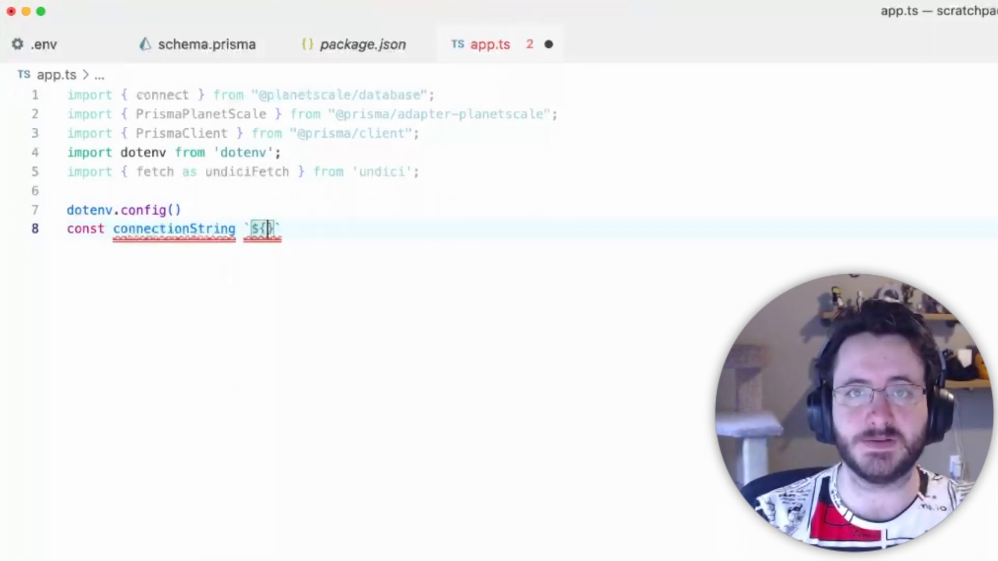
{"action": "type", "text": "process"}
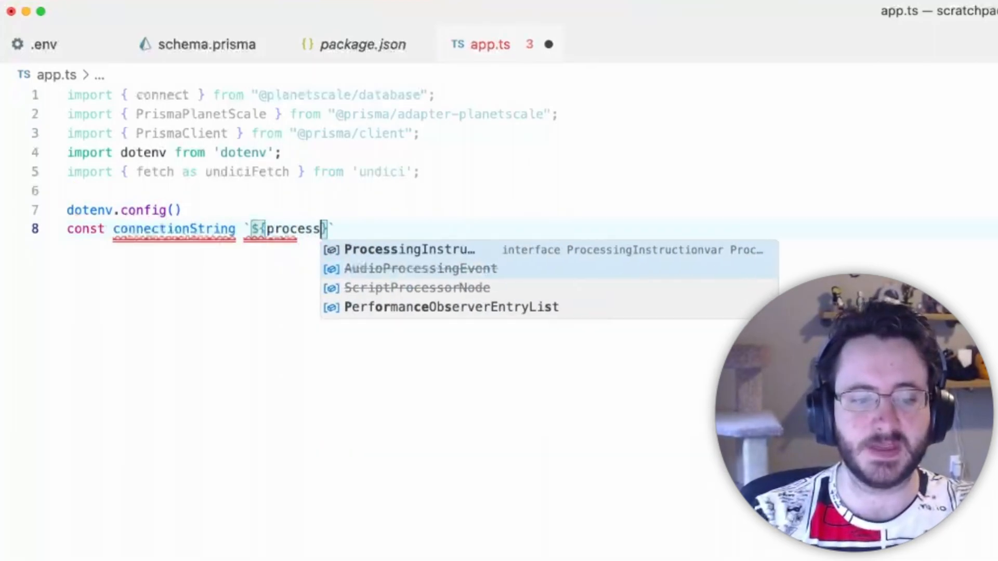
{"action": "type", "text": ".env.DATABASE_URL"}
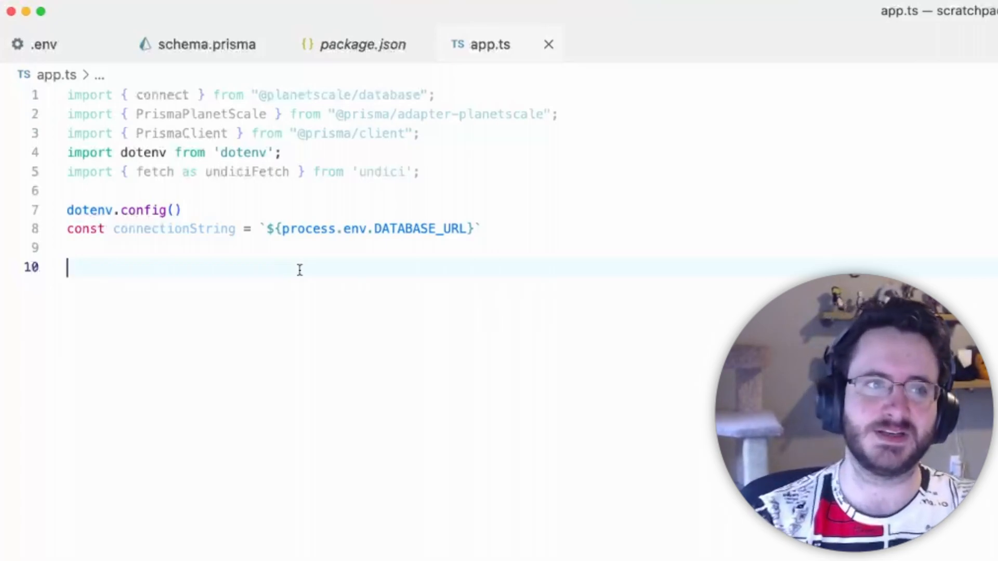
- Create a PlanetScale connection with connect({ url: connectionString, fetch: undiciFetch })
{"action": "type", "text": "const co"}
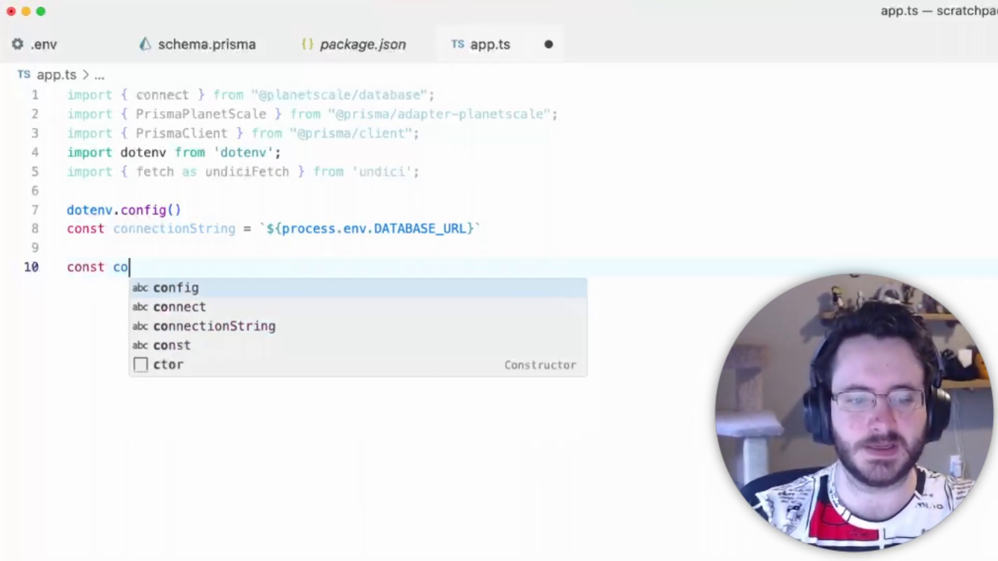
{"action": "type", "text": "nection = connect({"}
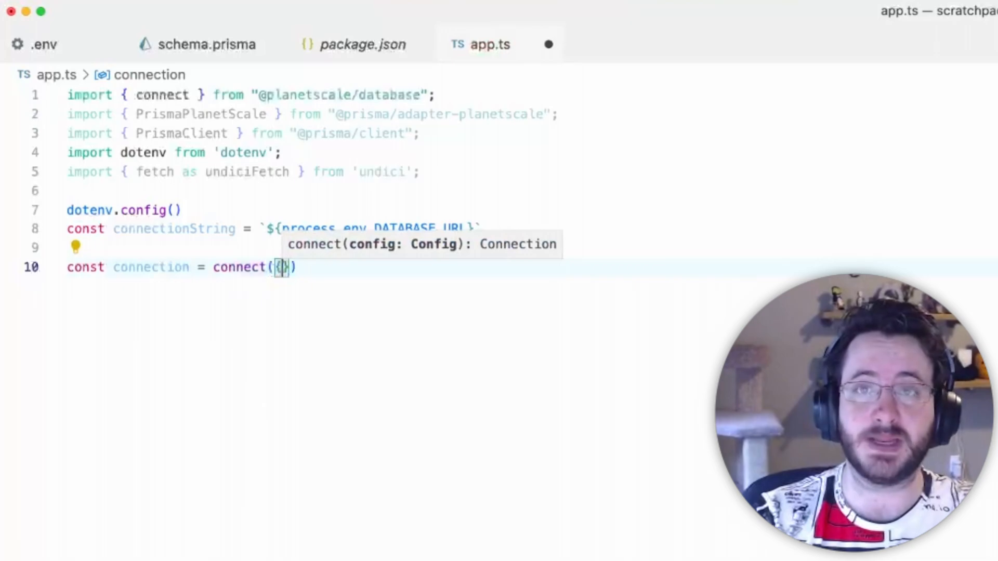
{"action": "type", "text": "url:"}
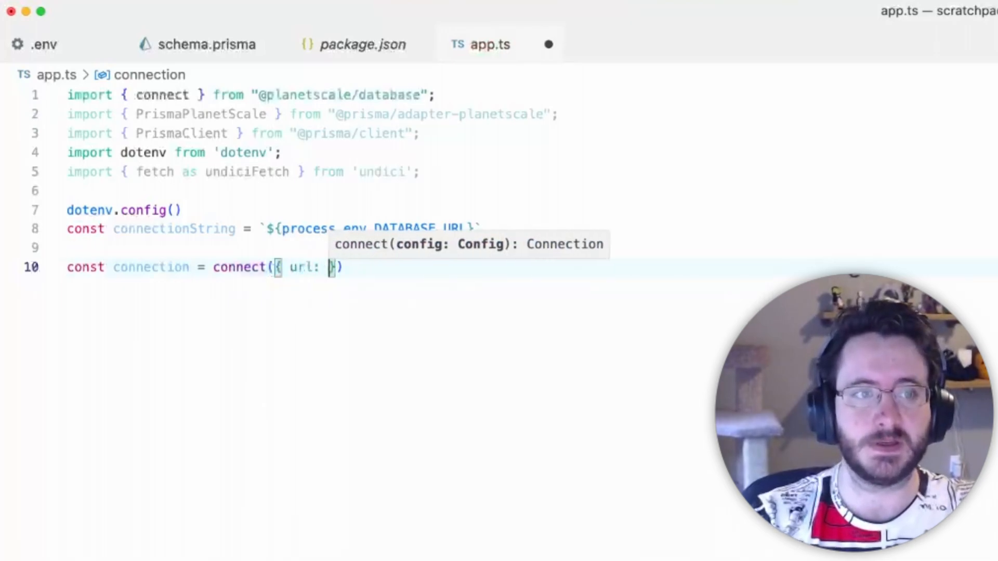
{"action": "type", "text": "conn"}
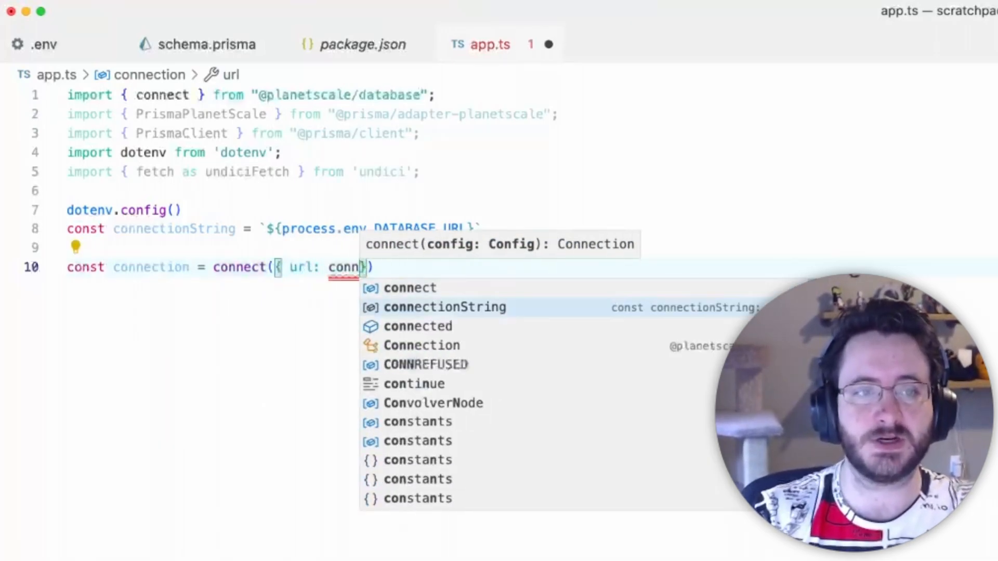
{"action": "type", "text": "connectionString, fet"}
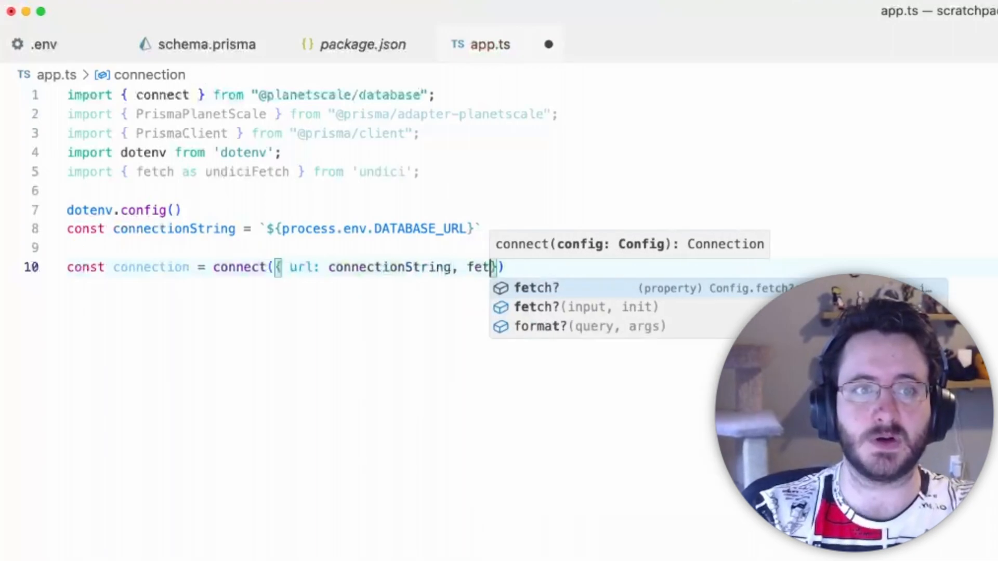
{"action": "type", "text": ": undiciFetch"}
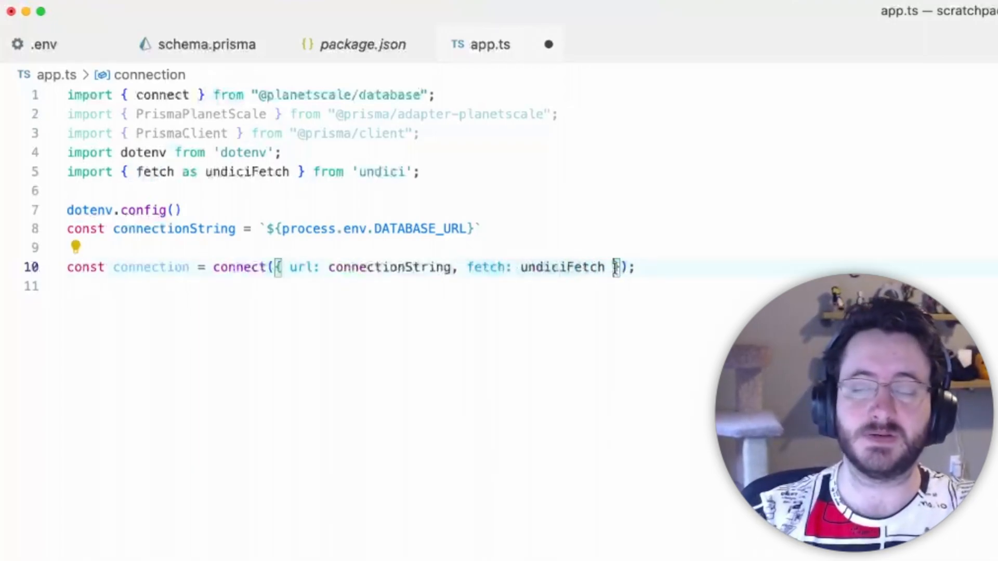
- Wrap the connection in a PrismaPlanetScale adapter, pass it to PrismaClient, and fetch the first user
{"action": "type", "text": "const adapter = new PrismaPlanetScale(connection"}
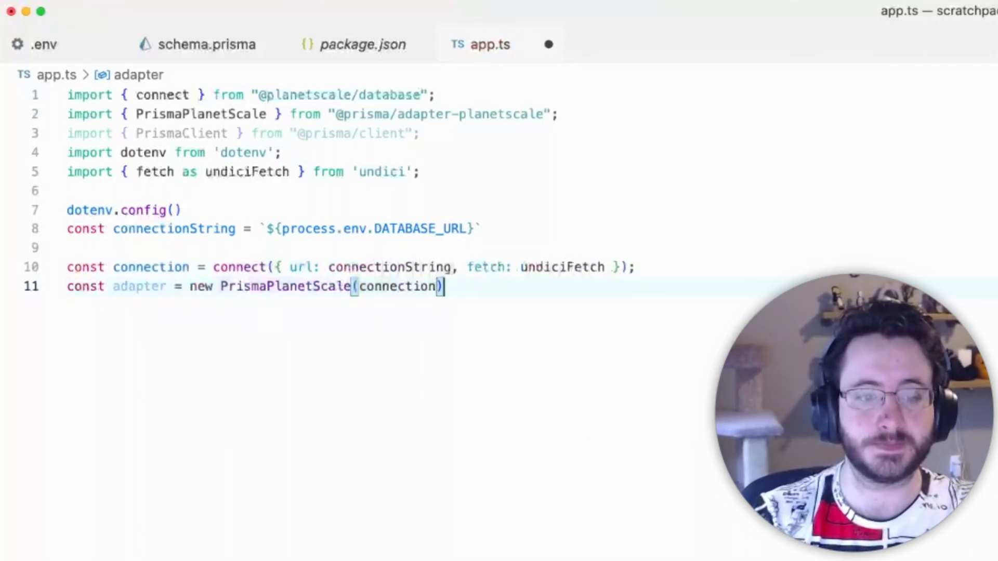
{"action": "type", "text": "const prisma = new PrismaClient(P"}
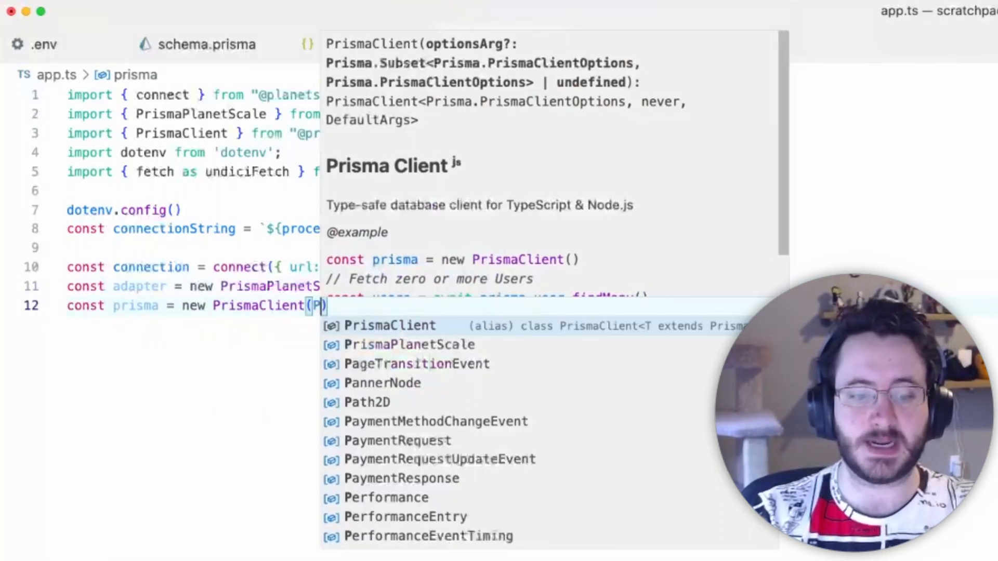
{"action": "type", "text": "{ adapter"}
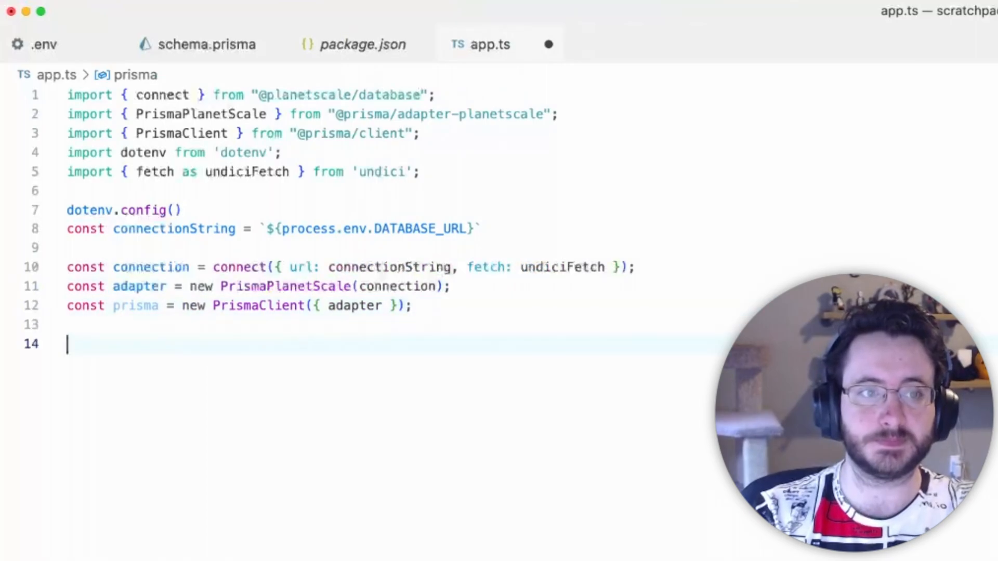
{"action": "type", "text": "const myUser = prisma.user.findFirst();"}
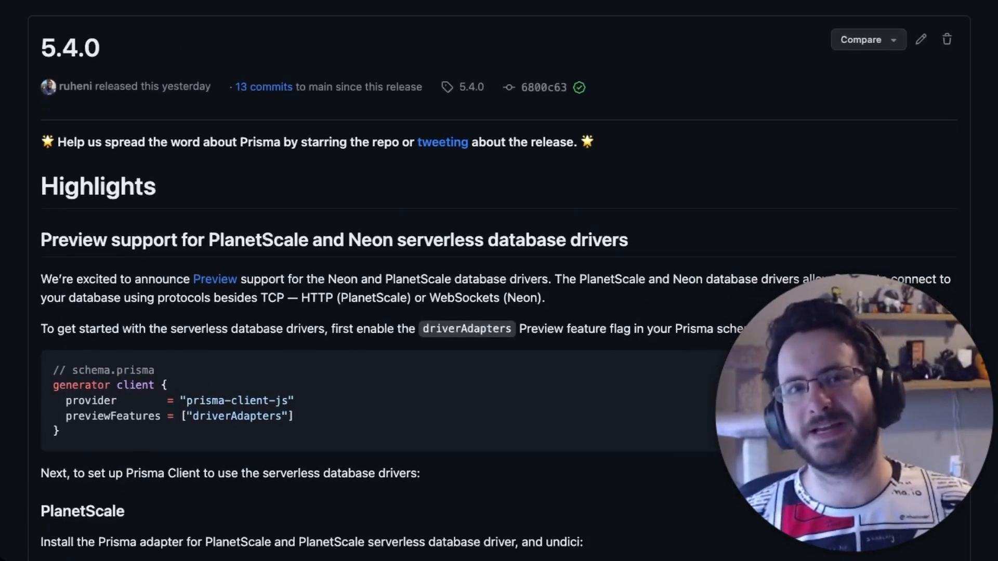
- Scroll the Prisma 5.4.0 release page down to the PlanetScale and Neon driver code samples
{"action": "scroll", "scroll_direction": "down", "scroll_amount": 3}
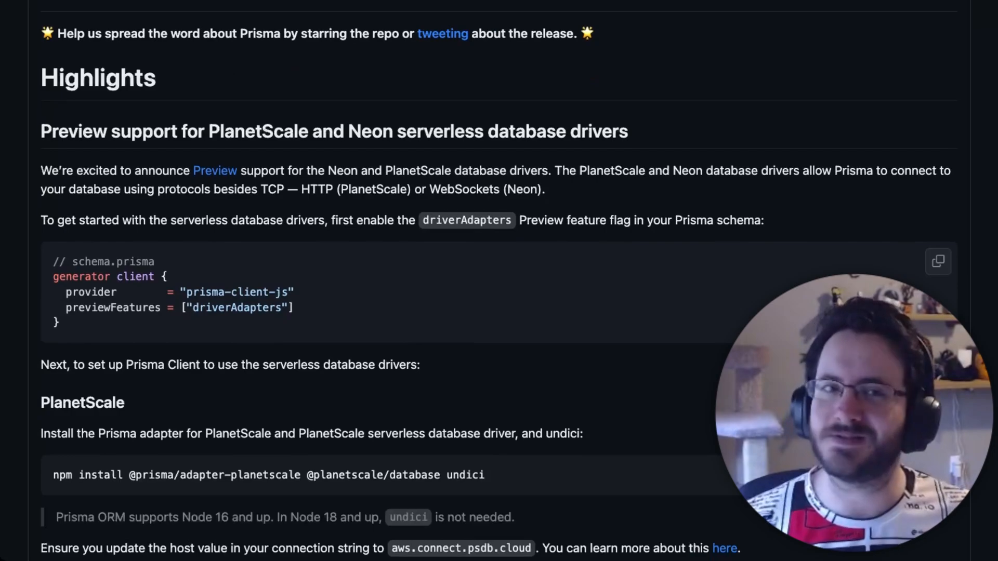
{"action": "scroll", "scroll_direction": "down", "scroll_amount": 3}
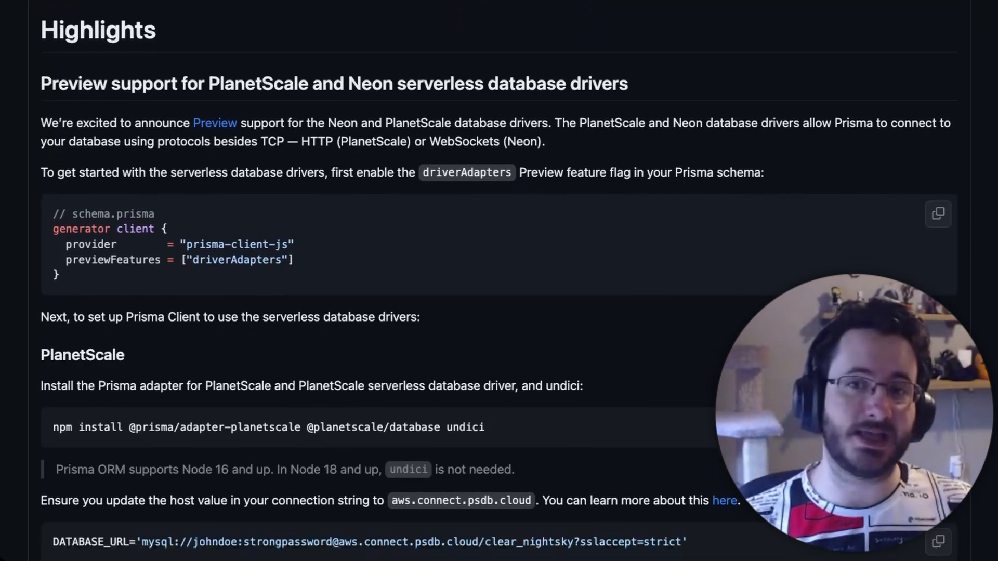
{"action": "scroll", "scroll_direction": "down", "scroll_amount": 3}
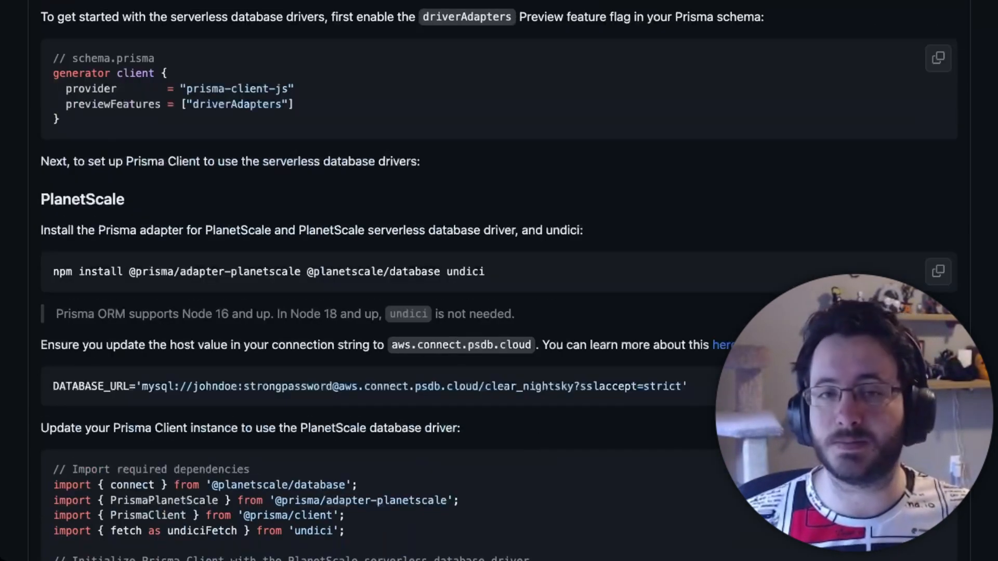
{"action": "scroll", "scroll_direction": "down", "scroll_amount": 3}
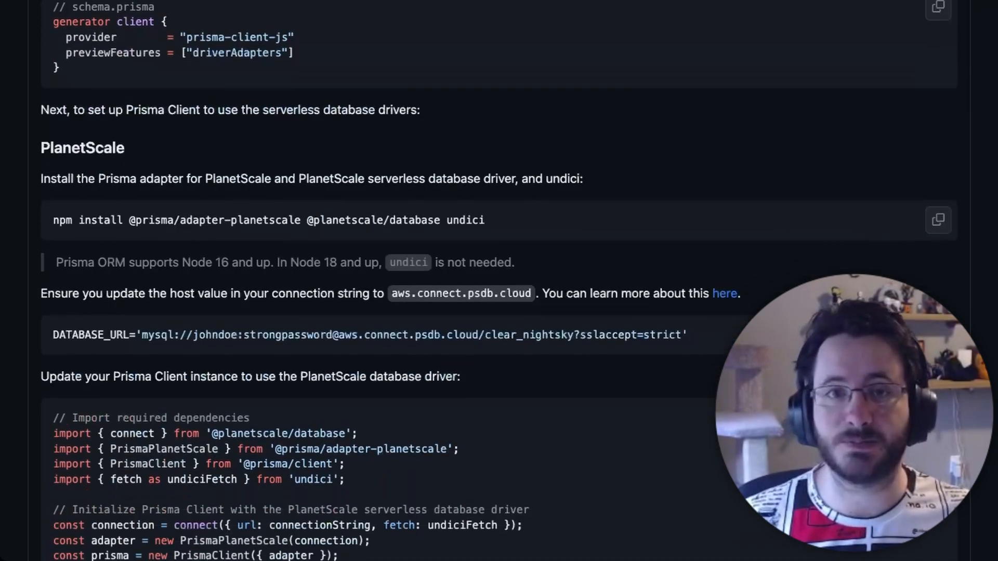
{"action": "scroll", "scroll_direction": "down", "scroll_amount": 3}
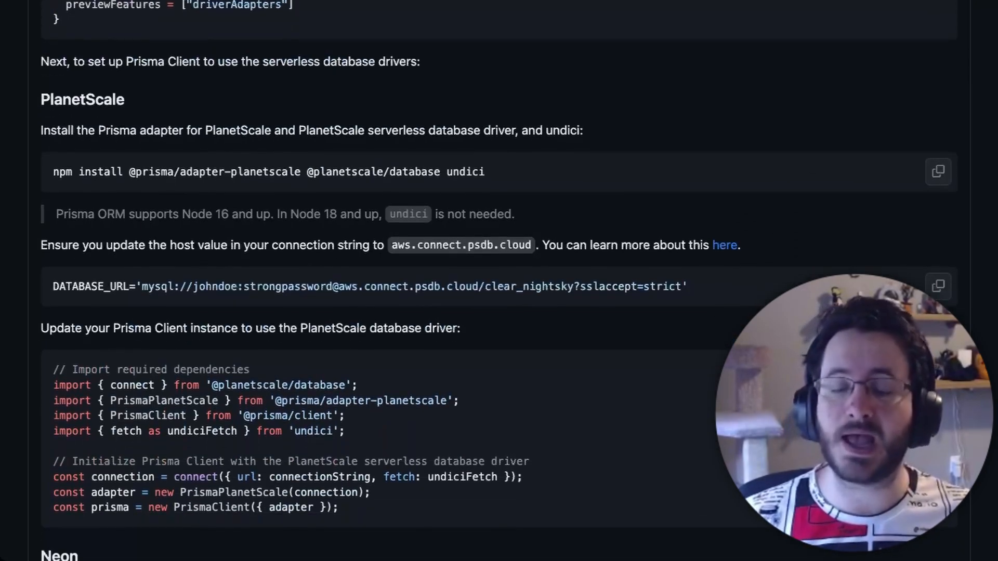
{"action": "scroll", "scroll_direction": "down", "scroll_amount": 3}
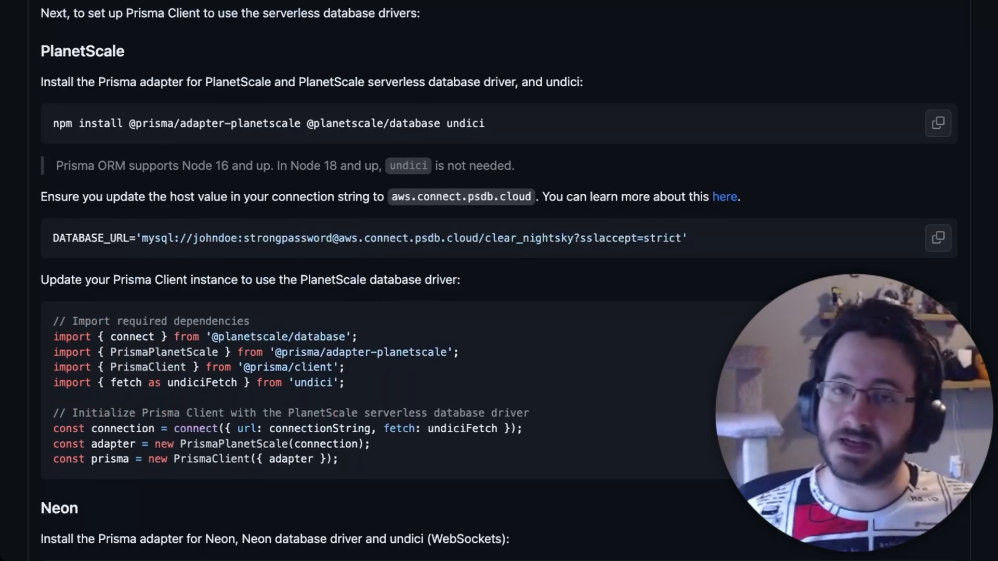
{"action": "scroll", "scroll_direction": "down", "scroll_amount": 3}
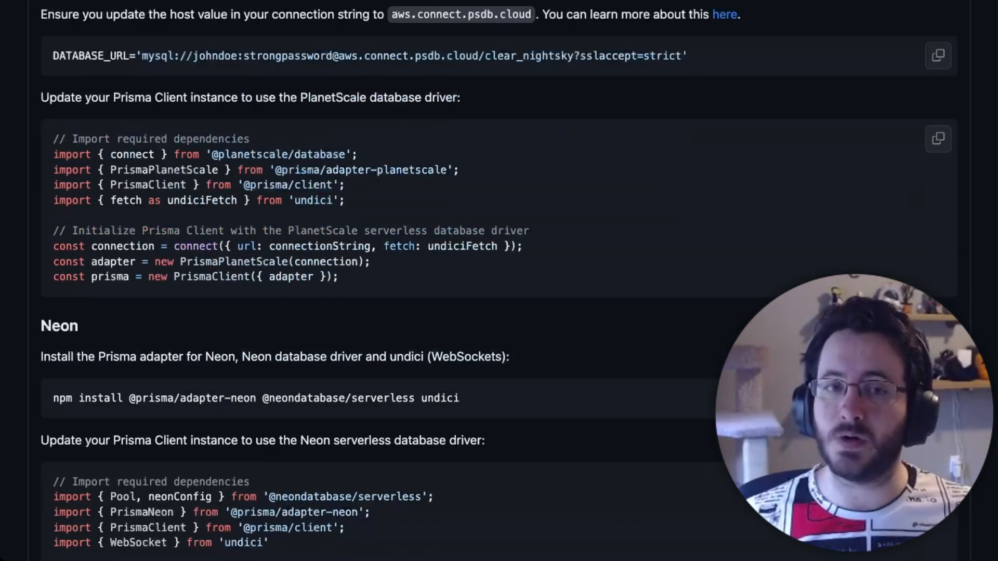
{"action": "scroll", "scroll_direction": "down", "scroll_amount": 3}
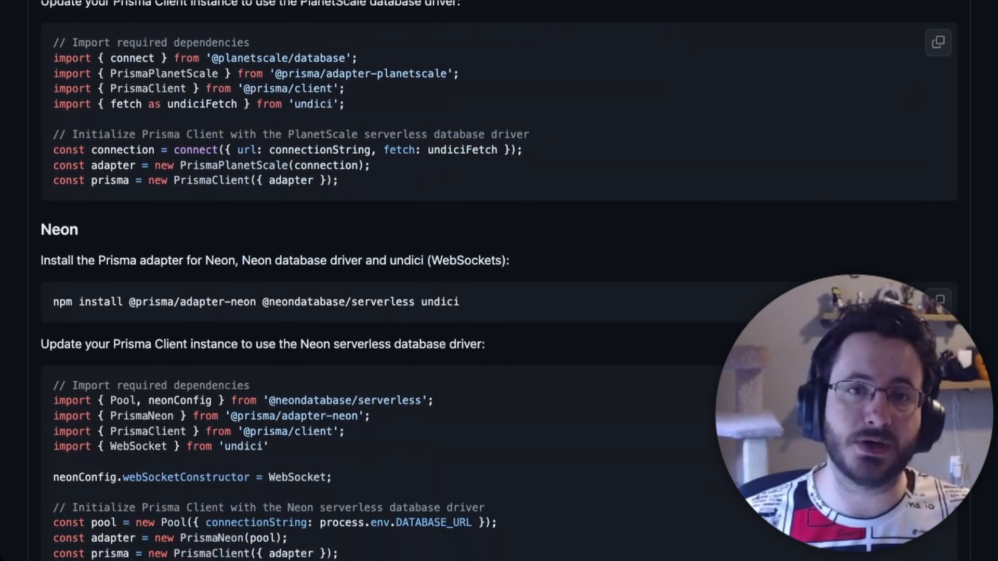